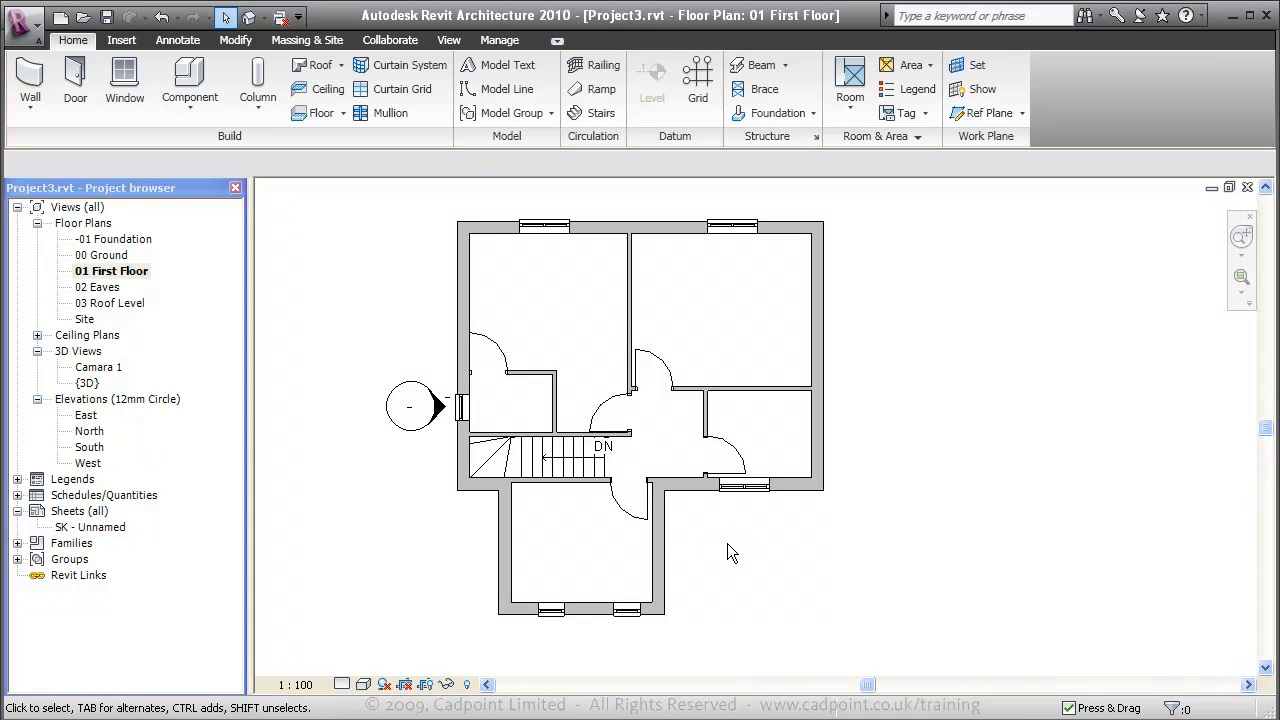
Step: Select the private staircase in the 01 First Floor plan for modification
left_click(652, 520)
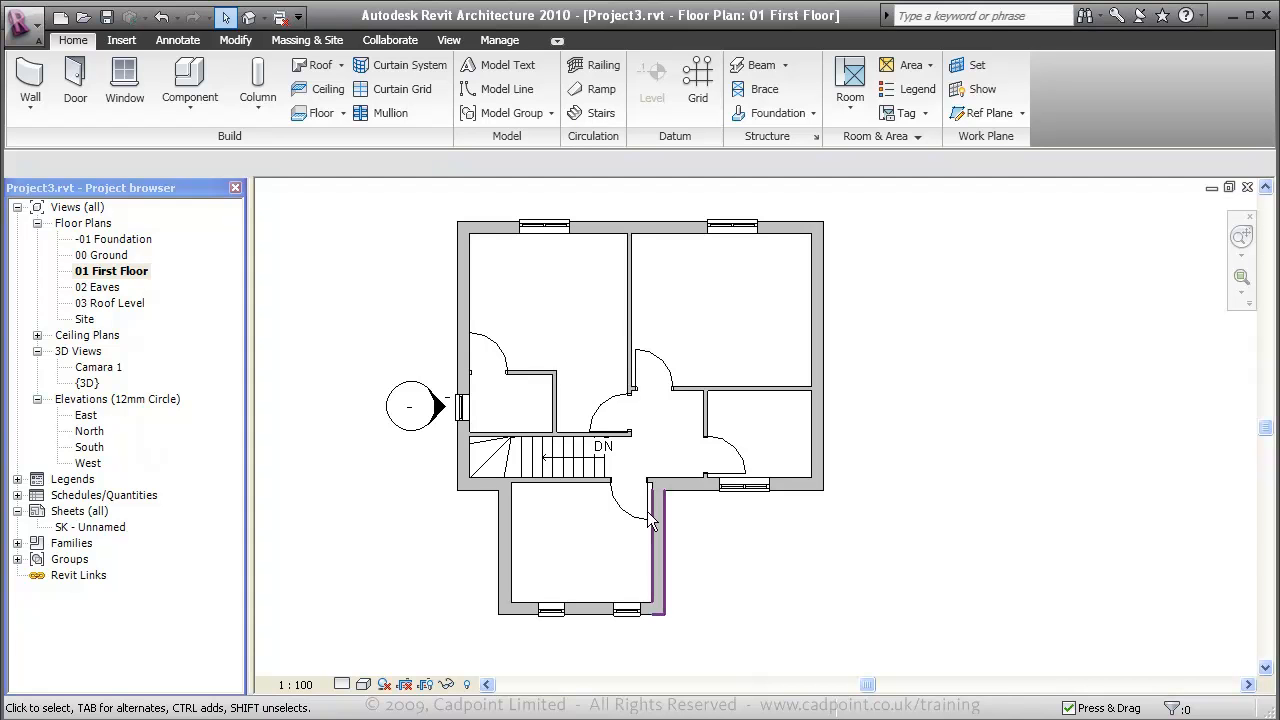
left_click(540, 460)
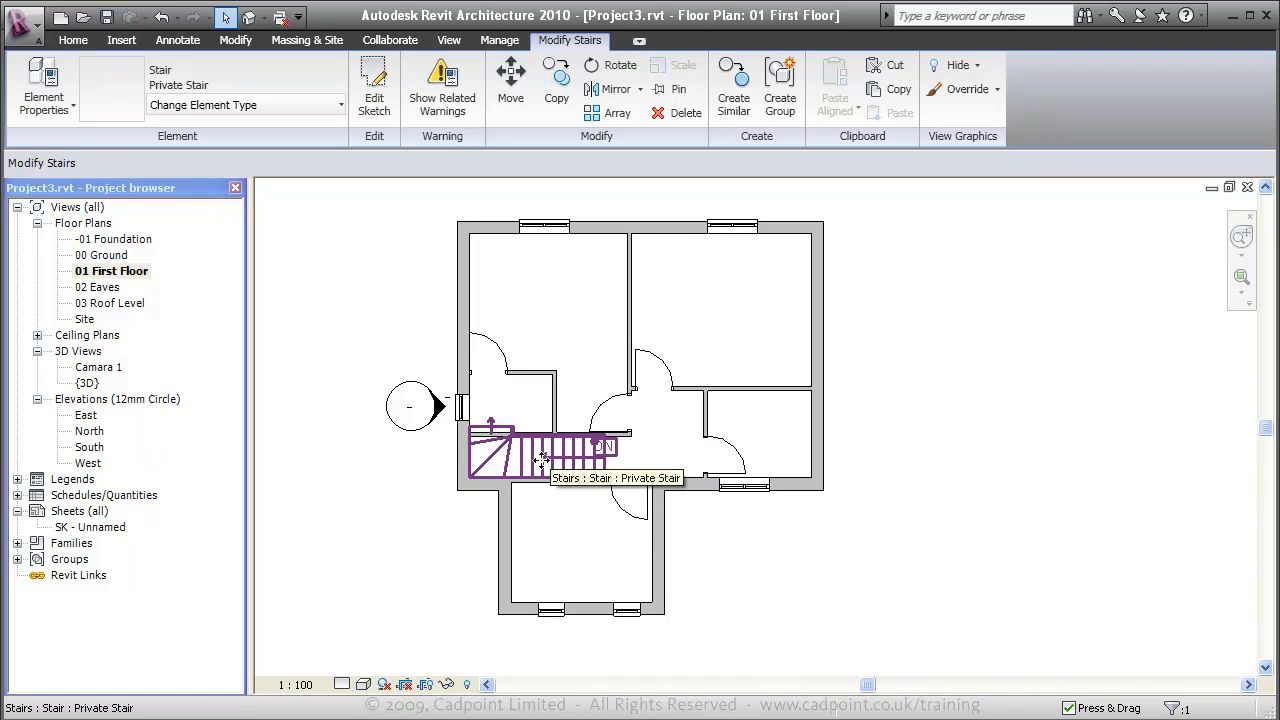
Step: Switch from the ground floor plan to the default {3D} view via the Project Browser
double_click(104, 256)
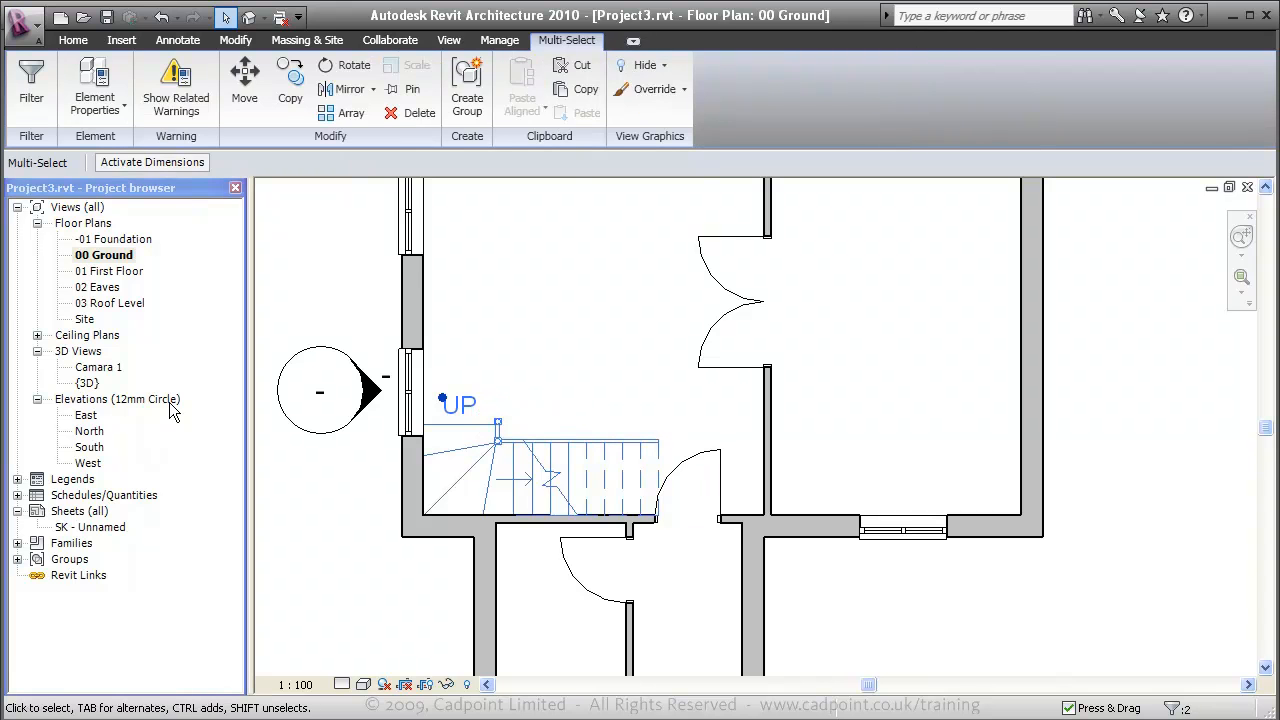
double_click(88, 384)
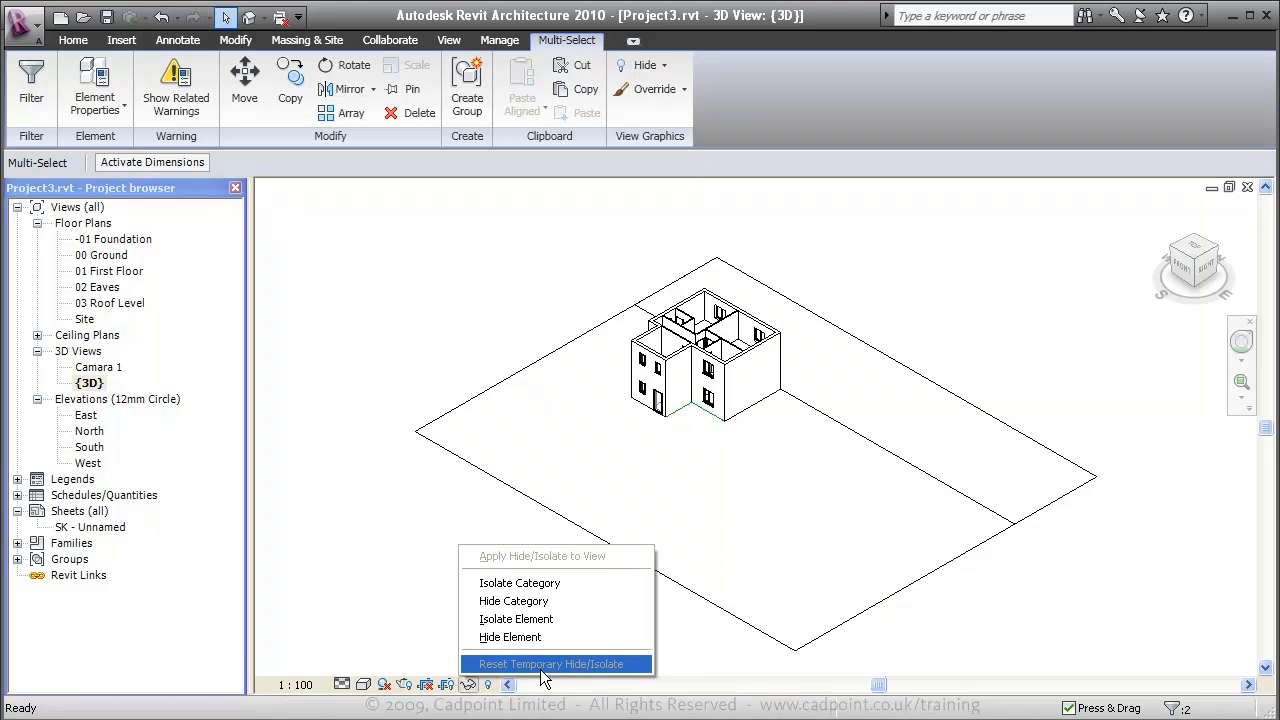
mouse_move(560, 584)
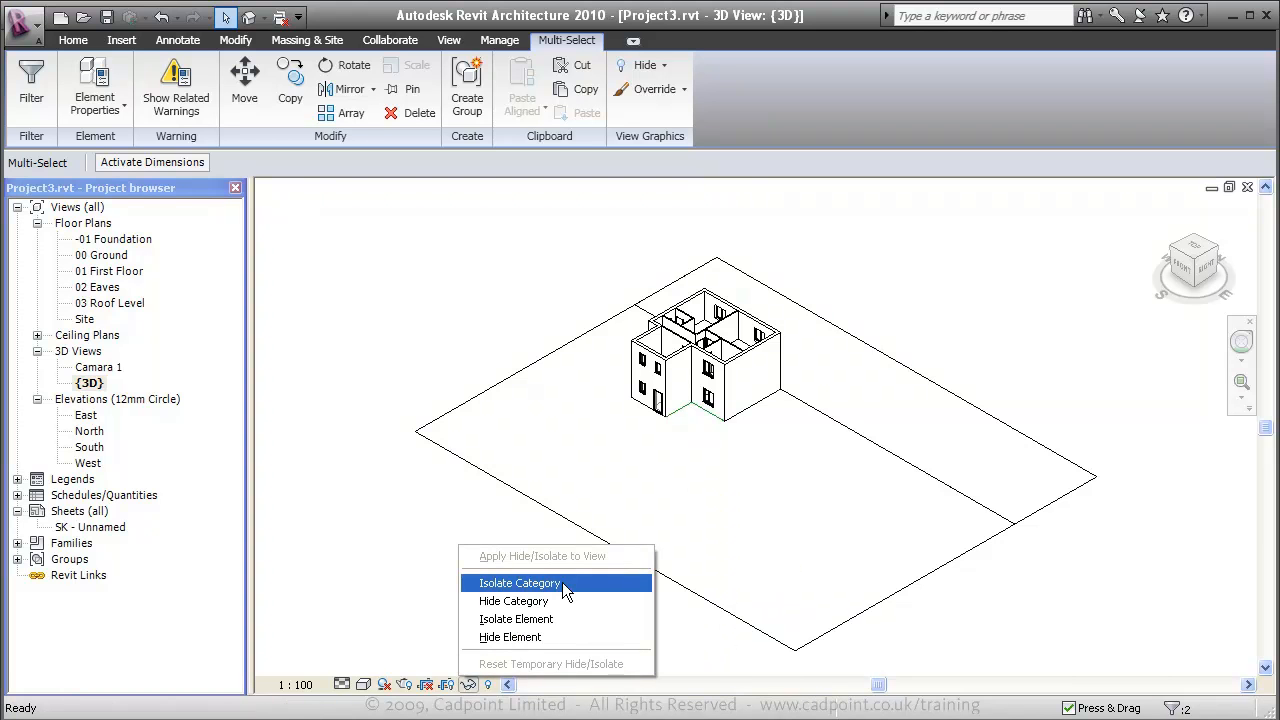
Step: Isolate the Stairs category and orbit to inspect the stair and railing from several sides
left_click(520, 584)
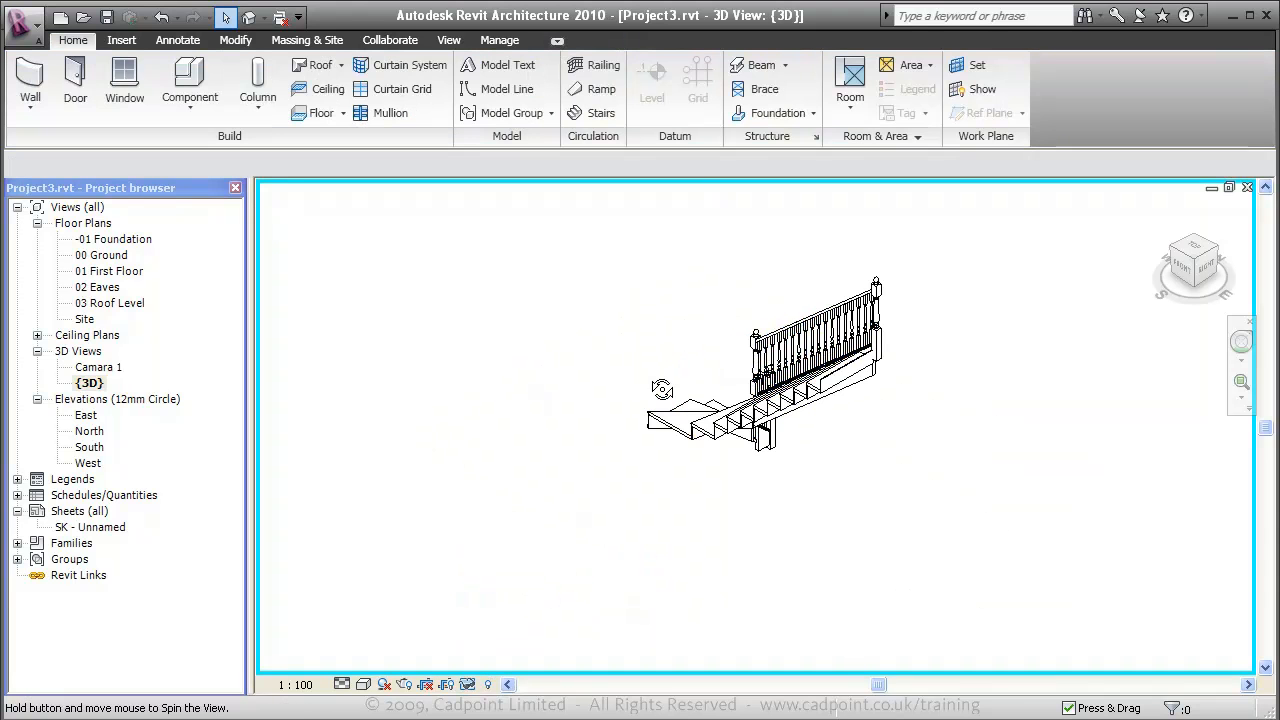
left_click_drag(662, 390, 1076, 408)
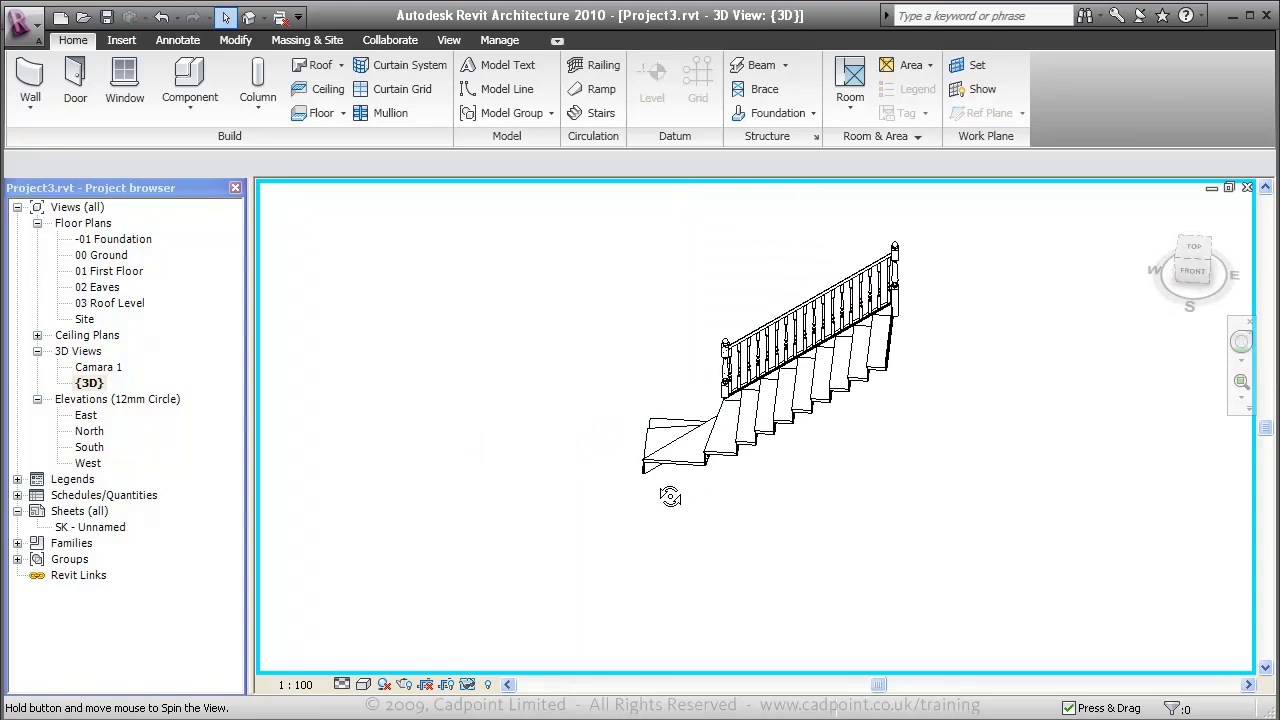
left_click_drag(670, 496, 672, 508)
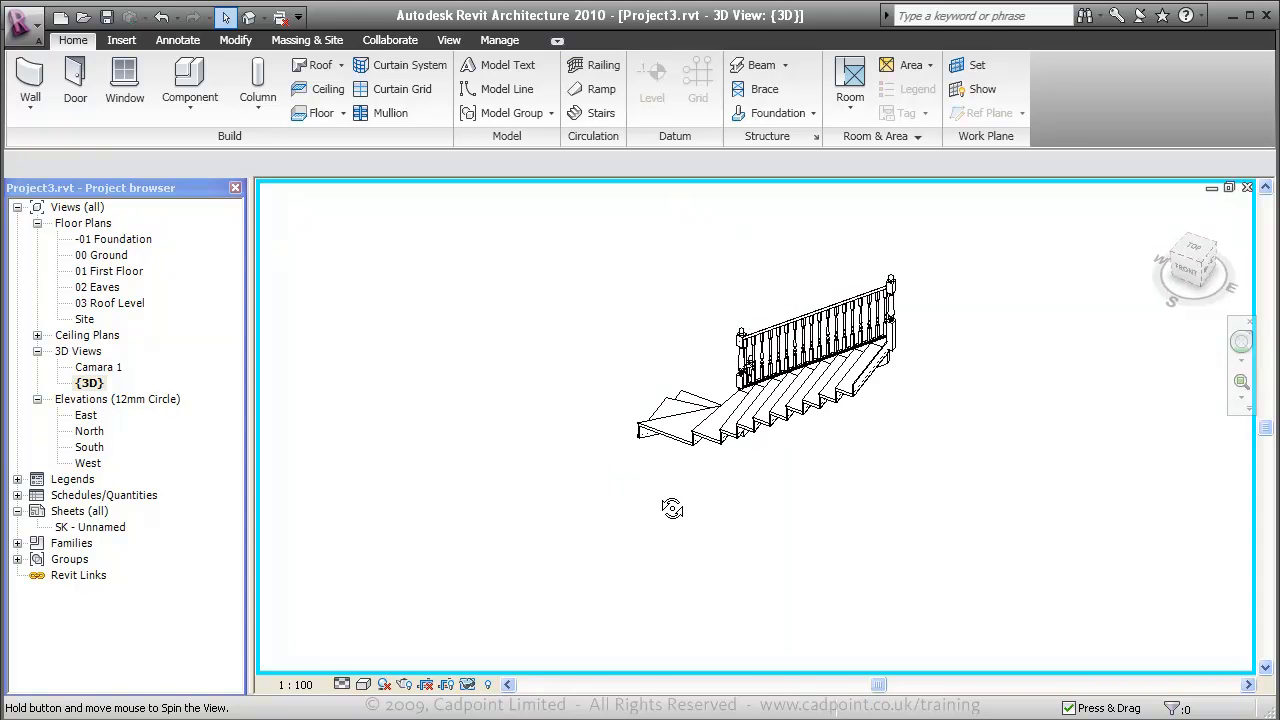
left_click_drag(672, 508, 728, 532)
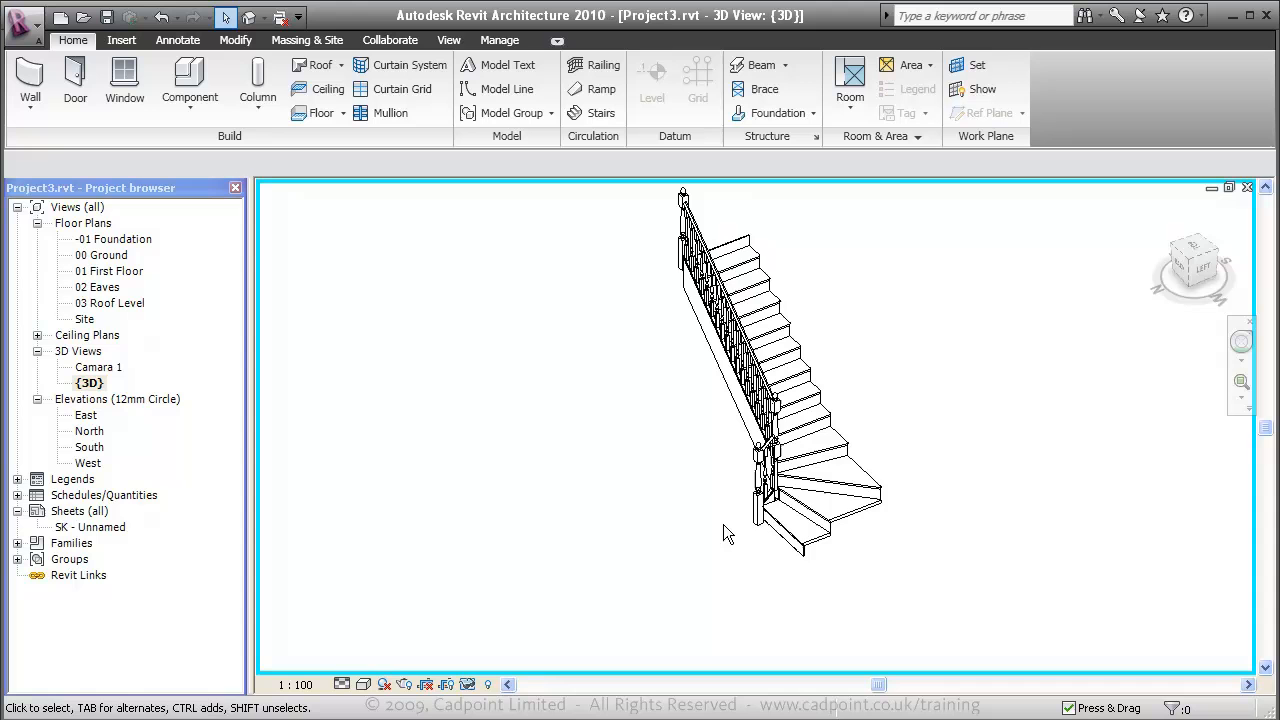
left_click_drag(728, 532, 720, 470)
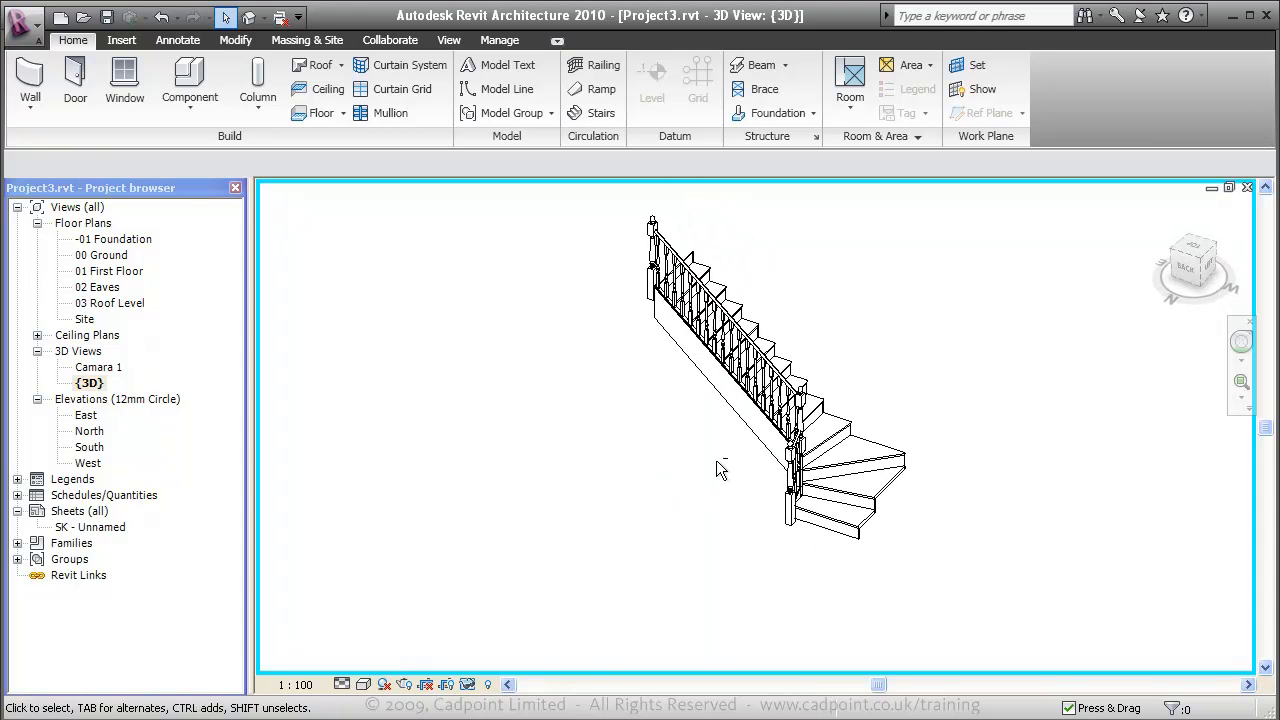
Step: Display the isolated staircase in Shading with Edges to show its timber colours
left_click(366, 684)
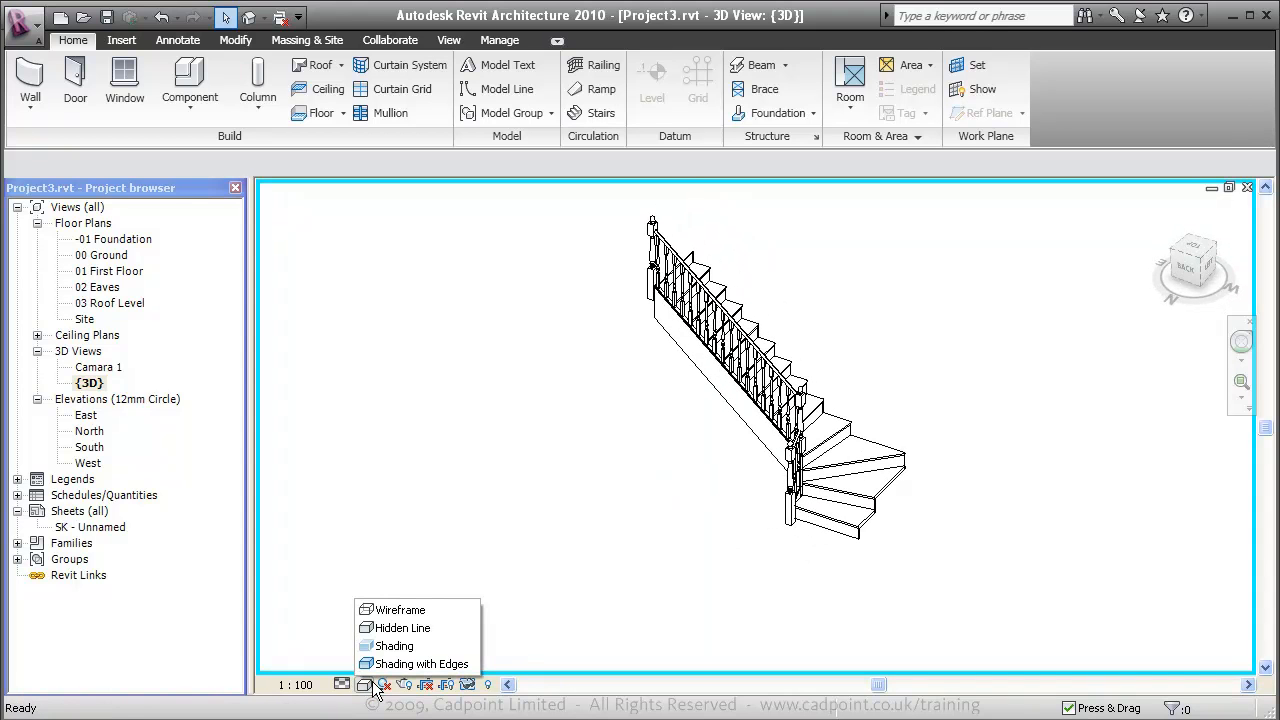
left_click(424, 664)
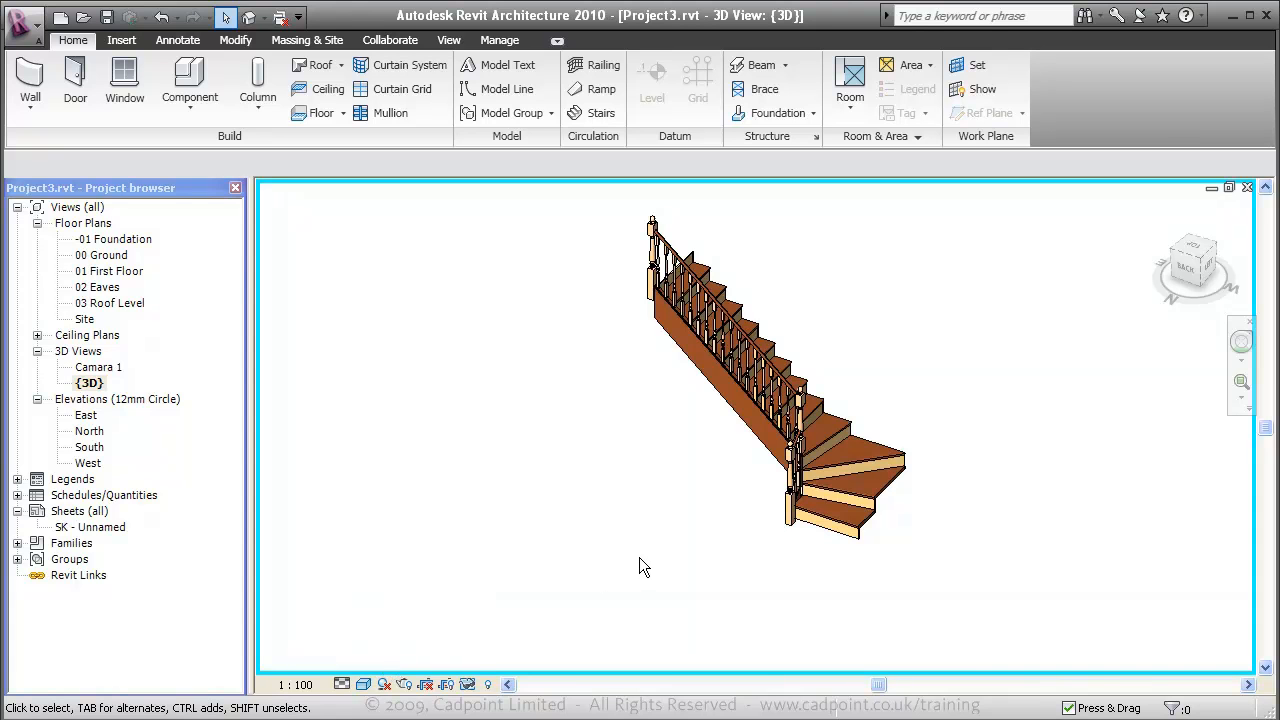
left_click(468, 684)
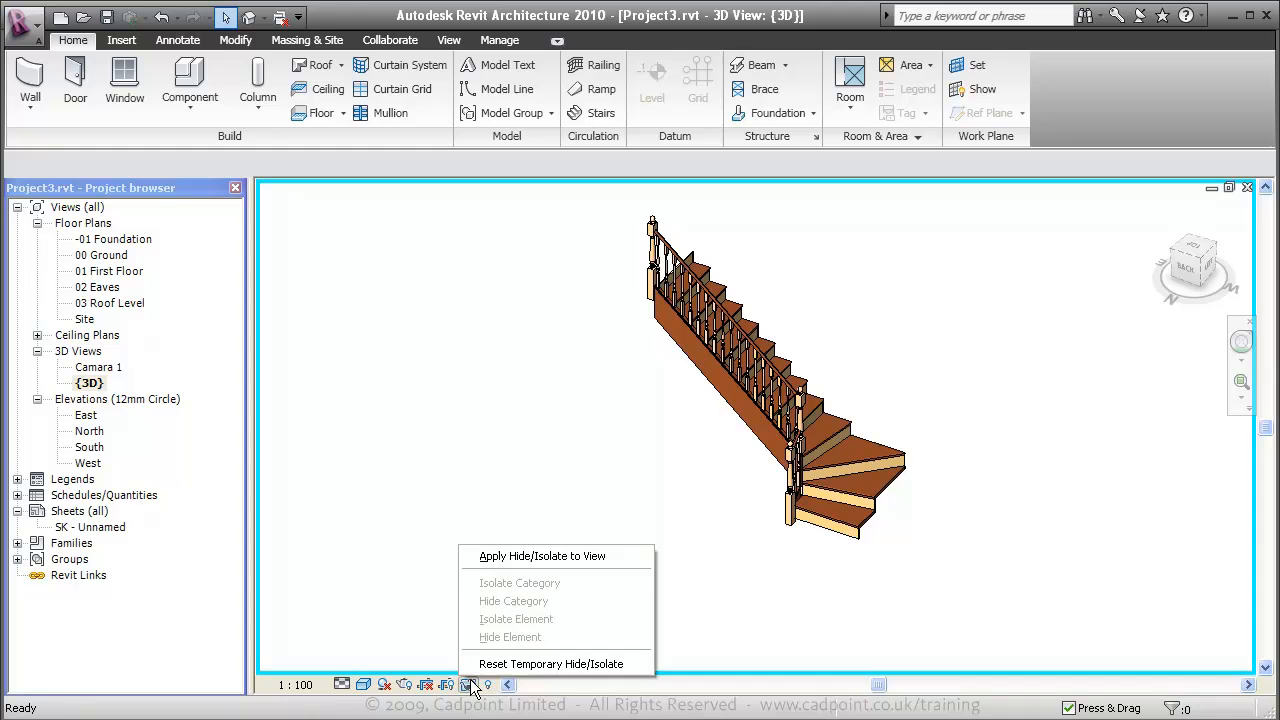
mouse_move(552, 664)
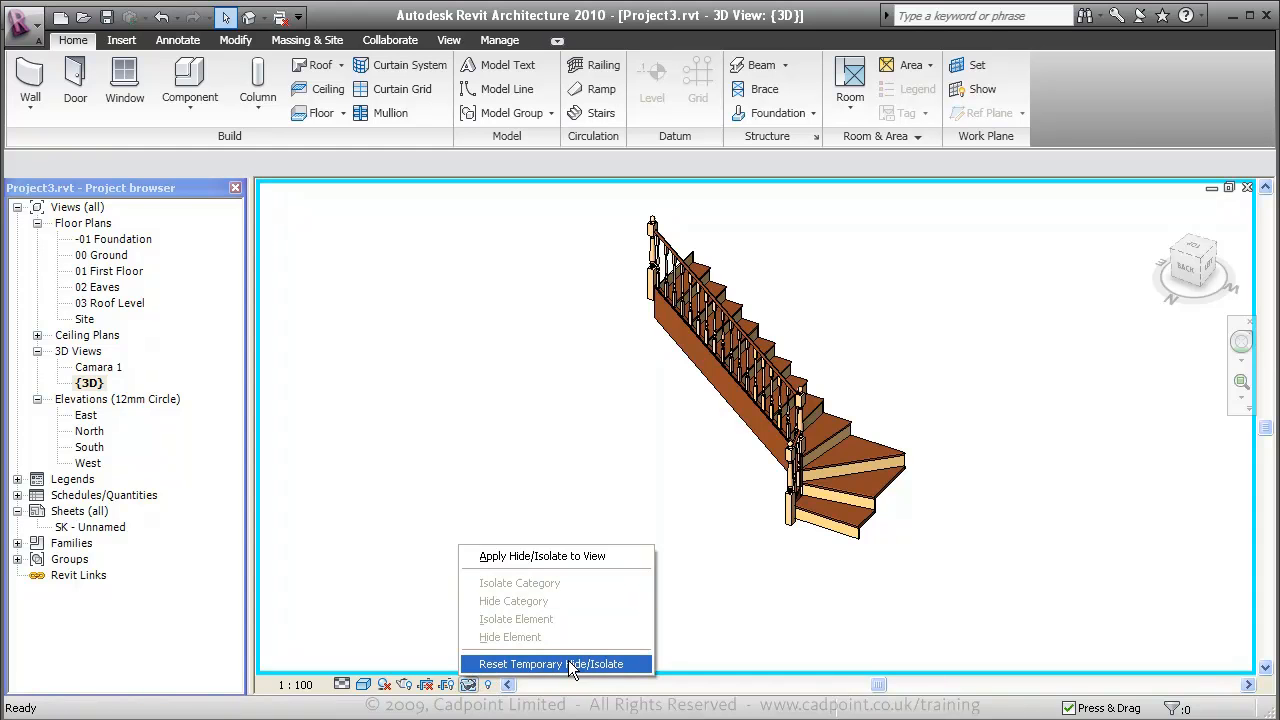
Step: Reset Temporary Hide/Isolate, show the whole house in Hidden Line and turn toward the top view
left_click(552, 664)
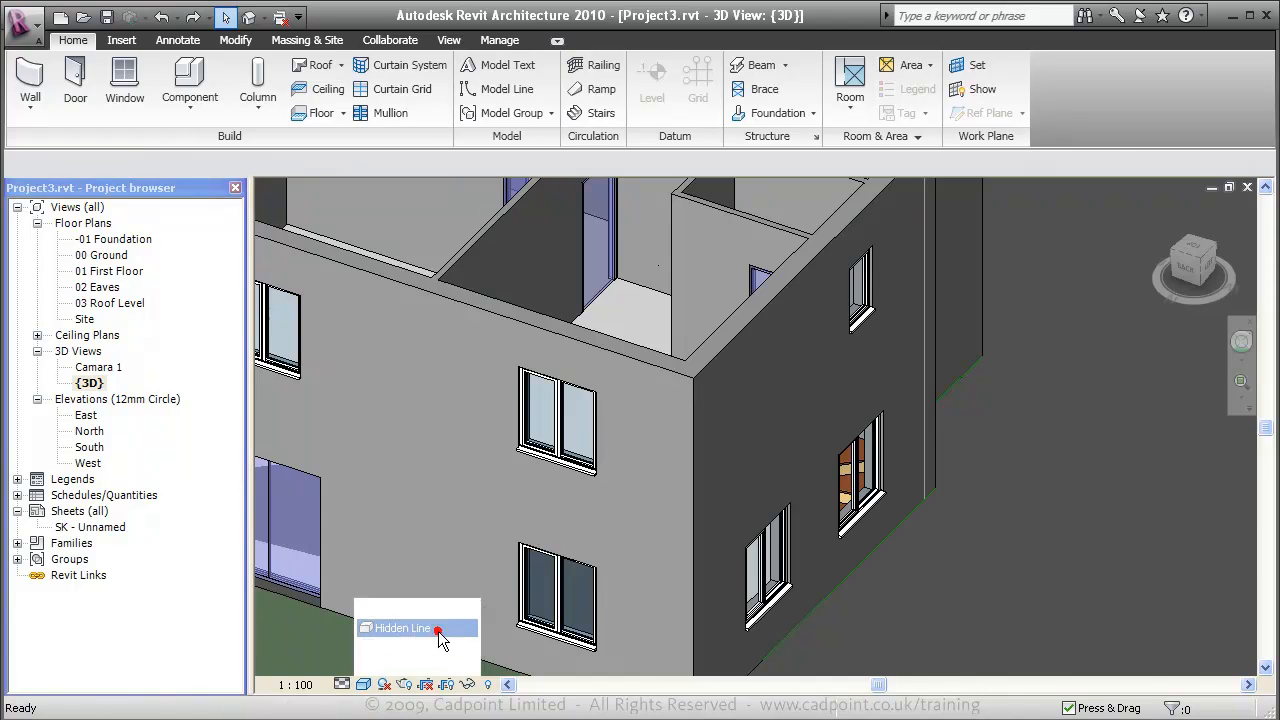
left_click(402, 628)
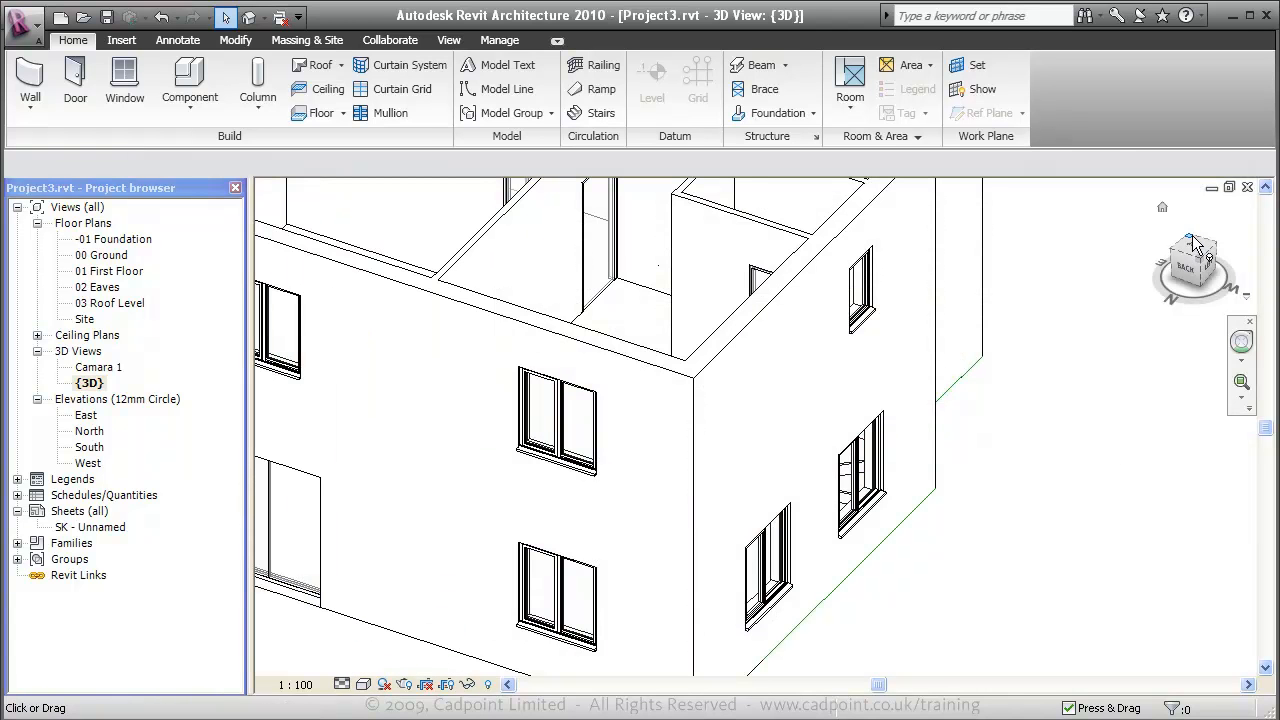
left_click(1162, 206)
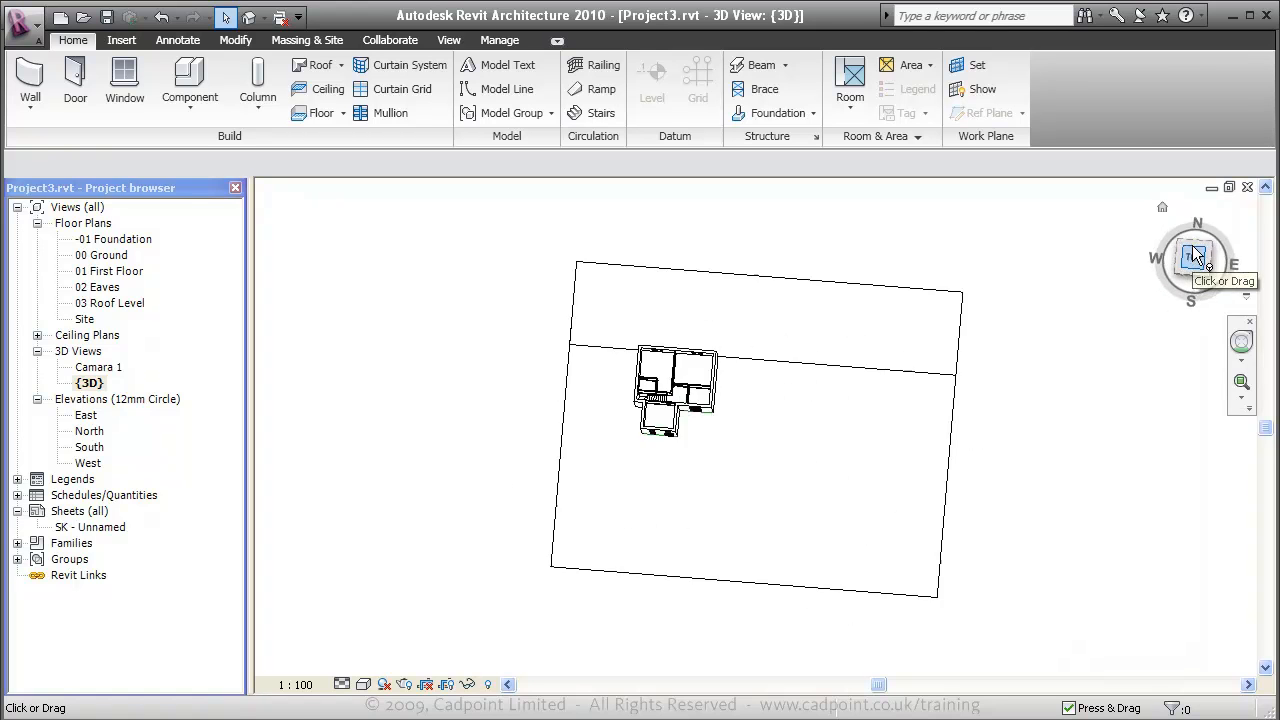
Step: Square the 3D view to an exact top-down look over the house layout
left_click(1194, 256)
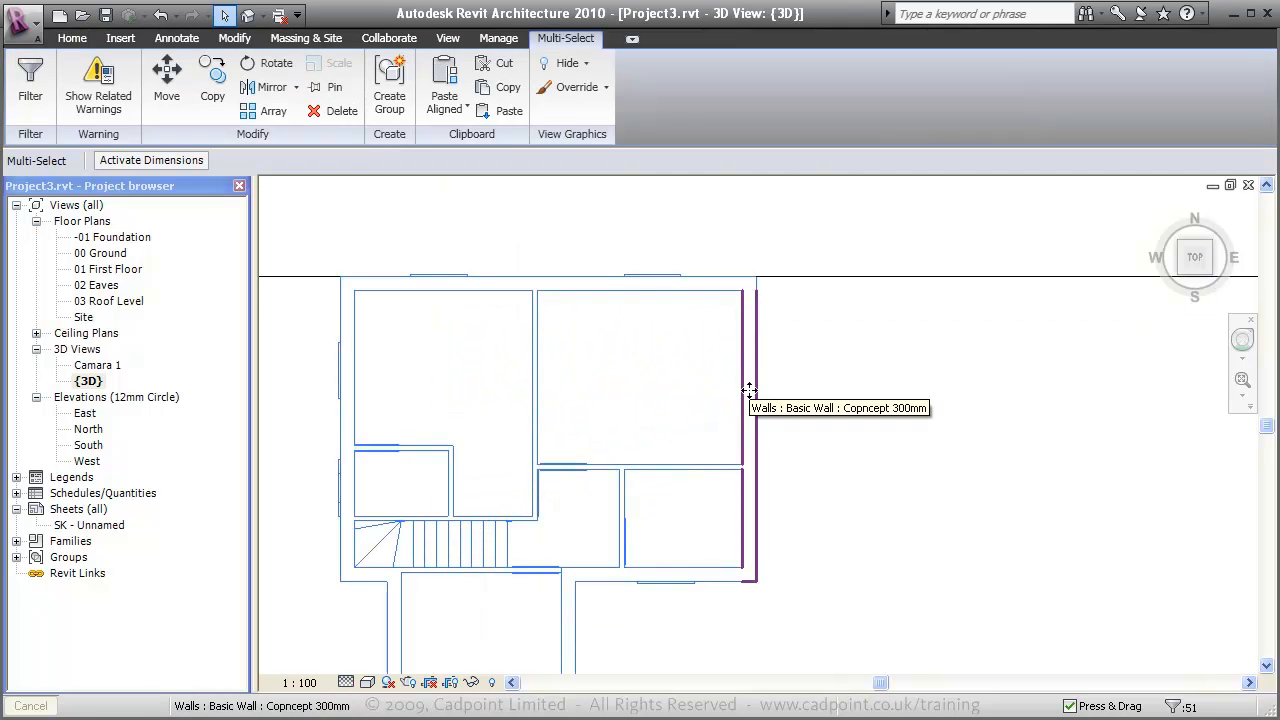
mouse_move(764, 384)
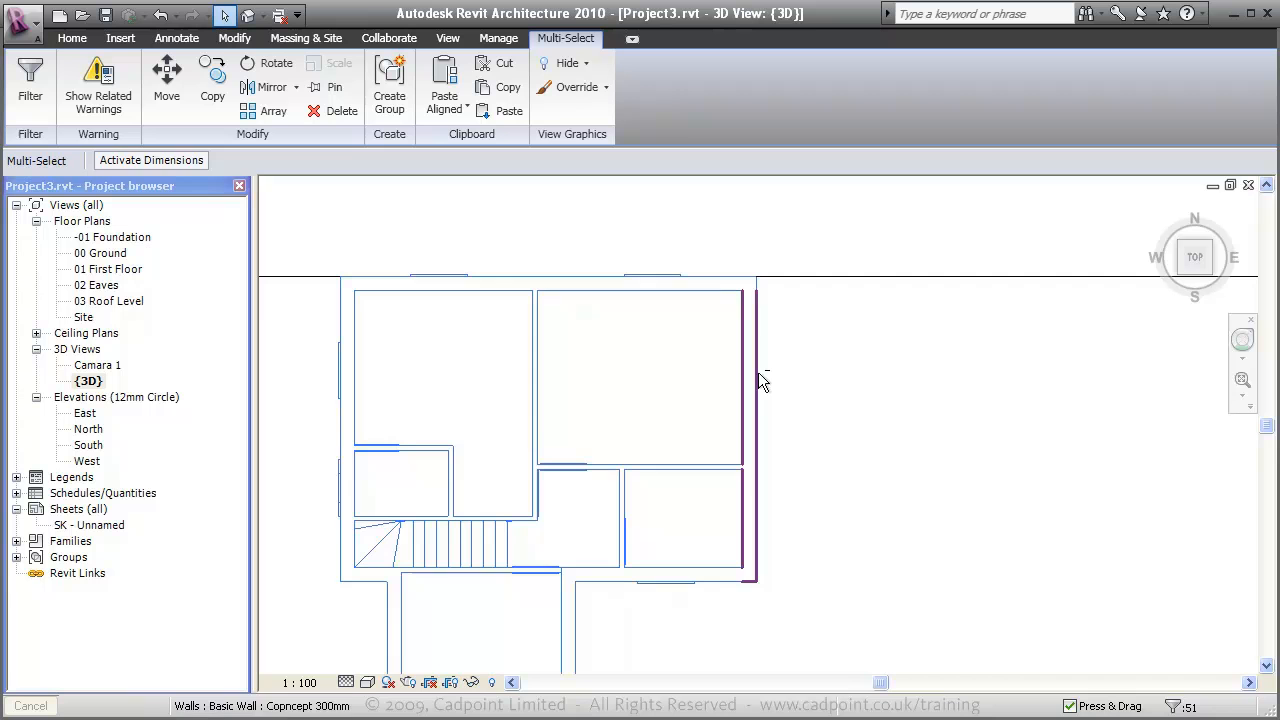
mouse_move(640, 316)
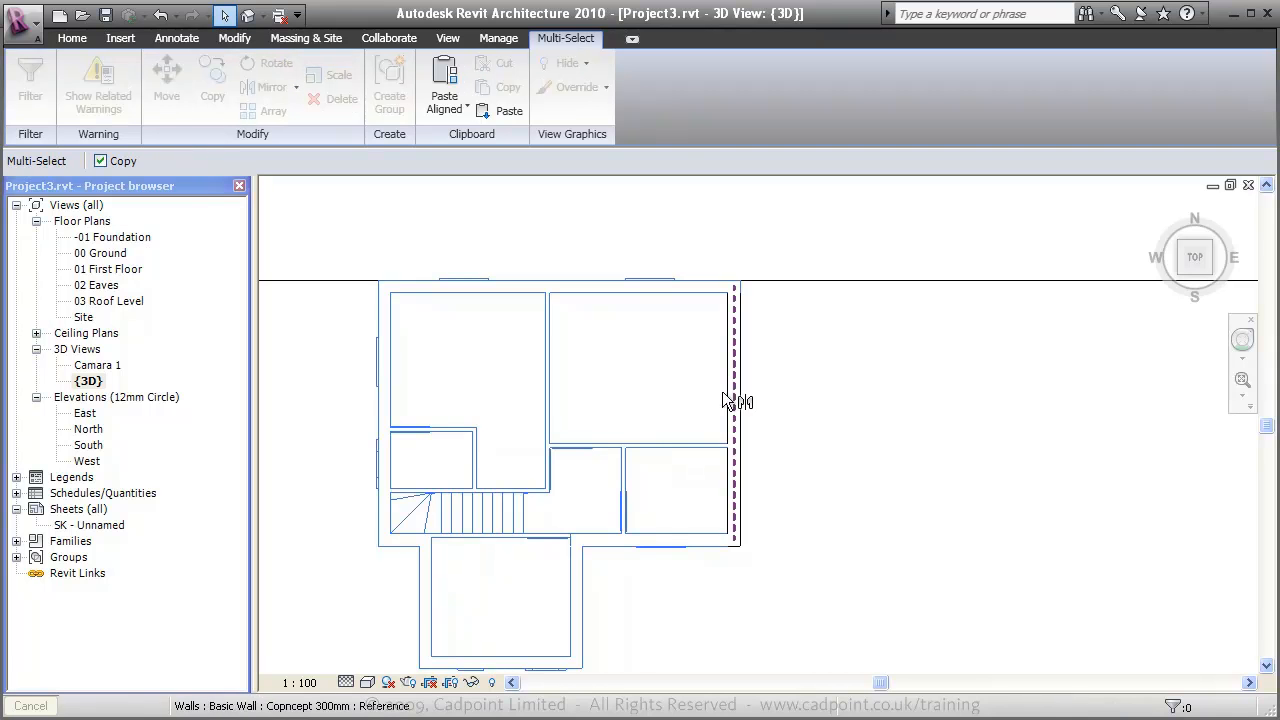
mouse_move(734, 390)
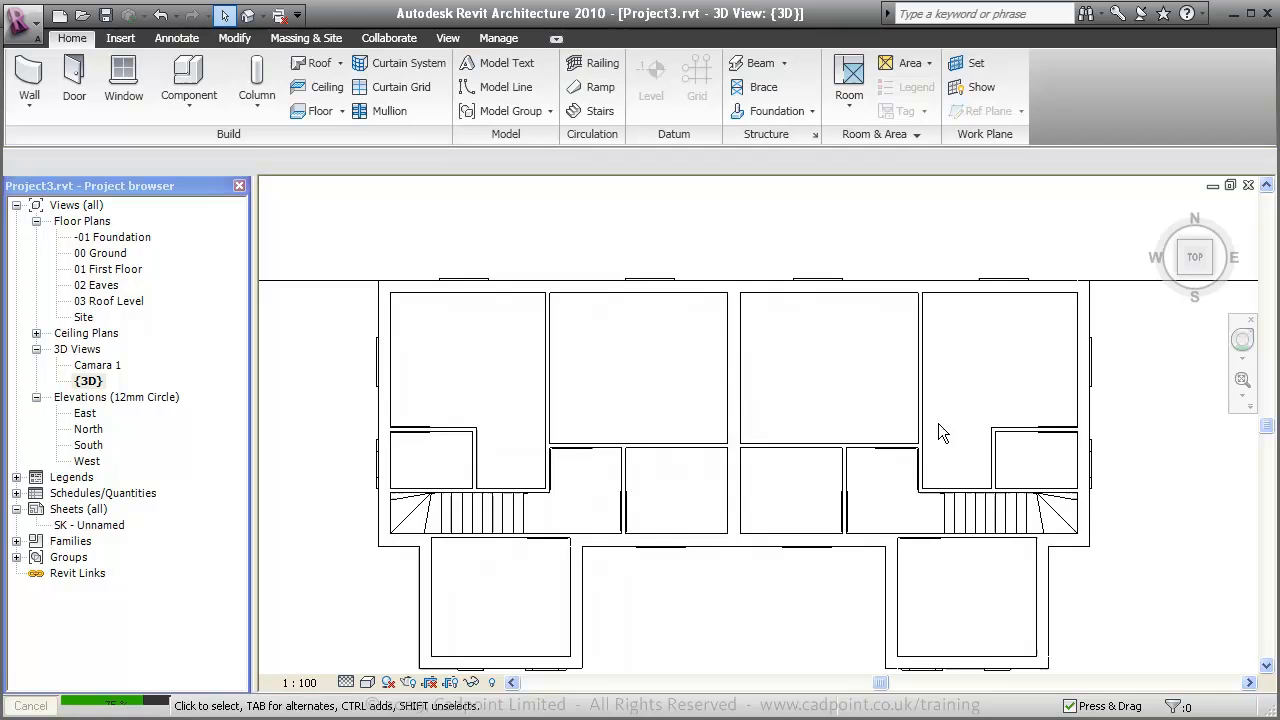
mouse_move(478, 260)
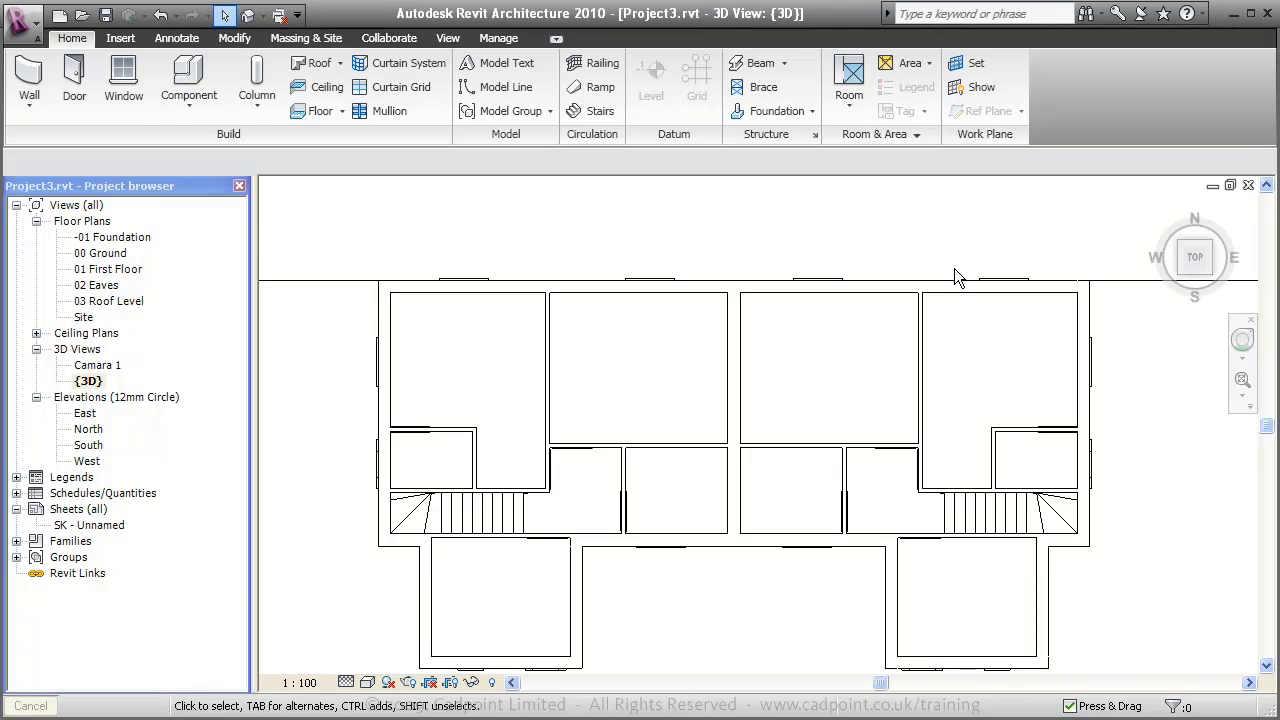
mouse_move(1192, 270)
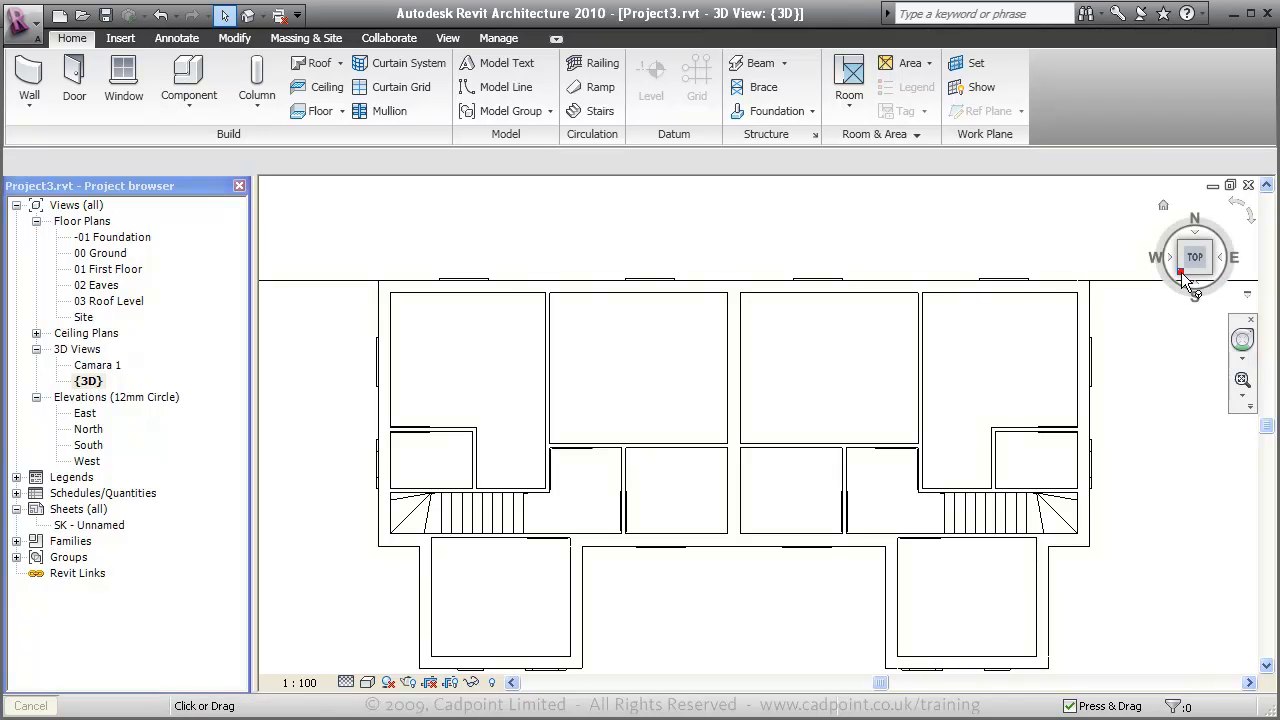
left_click(1194, 256)
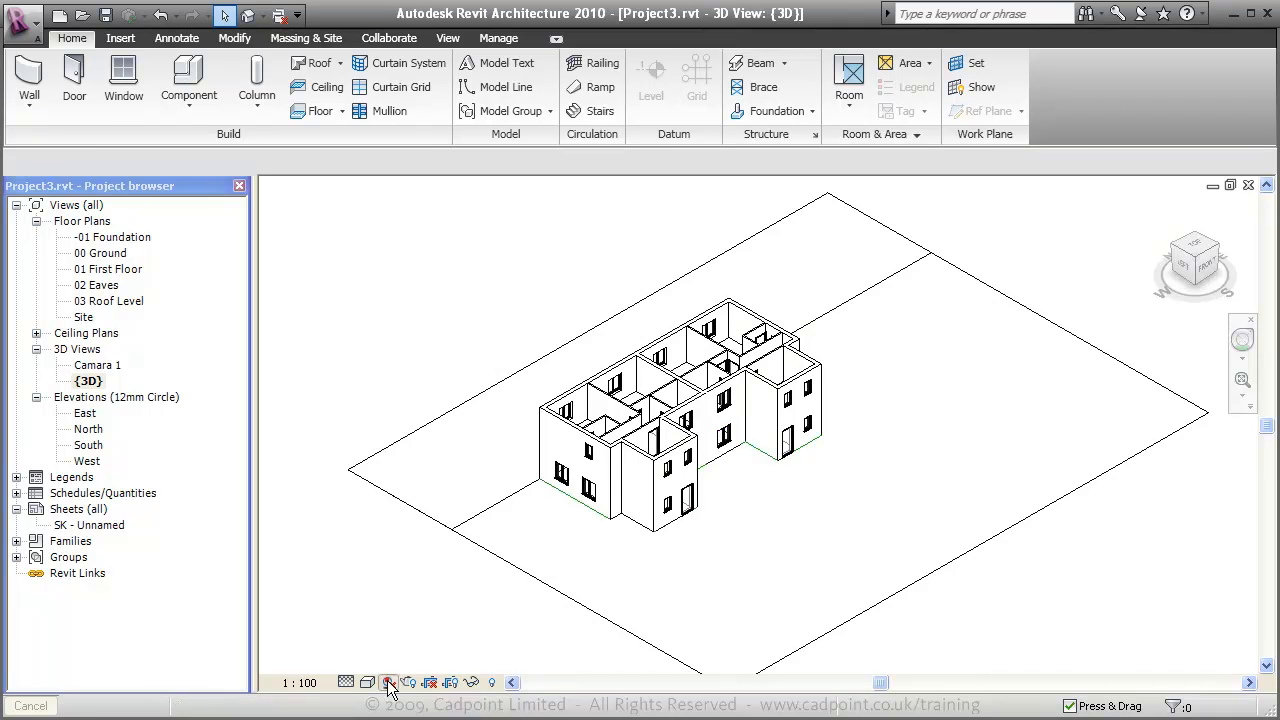
left_click(388, 684)
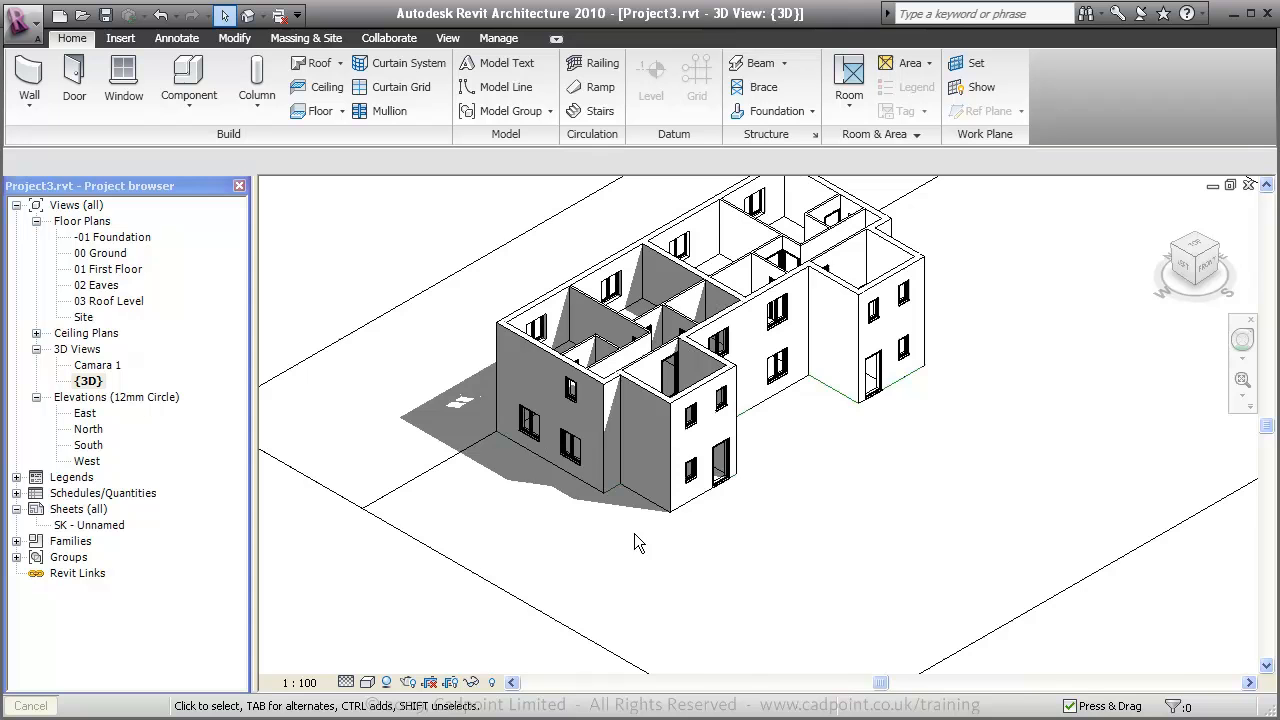
left_click_drag(640, 544, 584, 508)
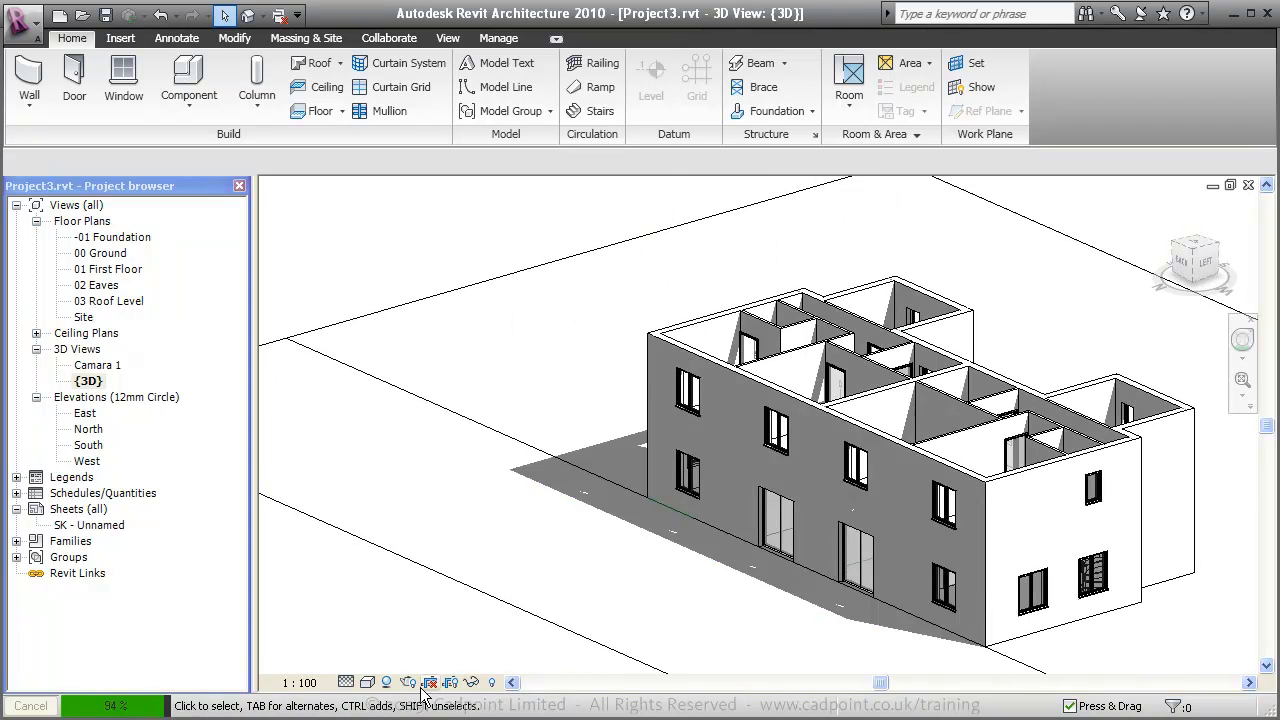
left_click(412, 644)
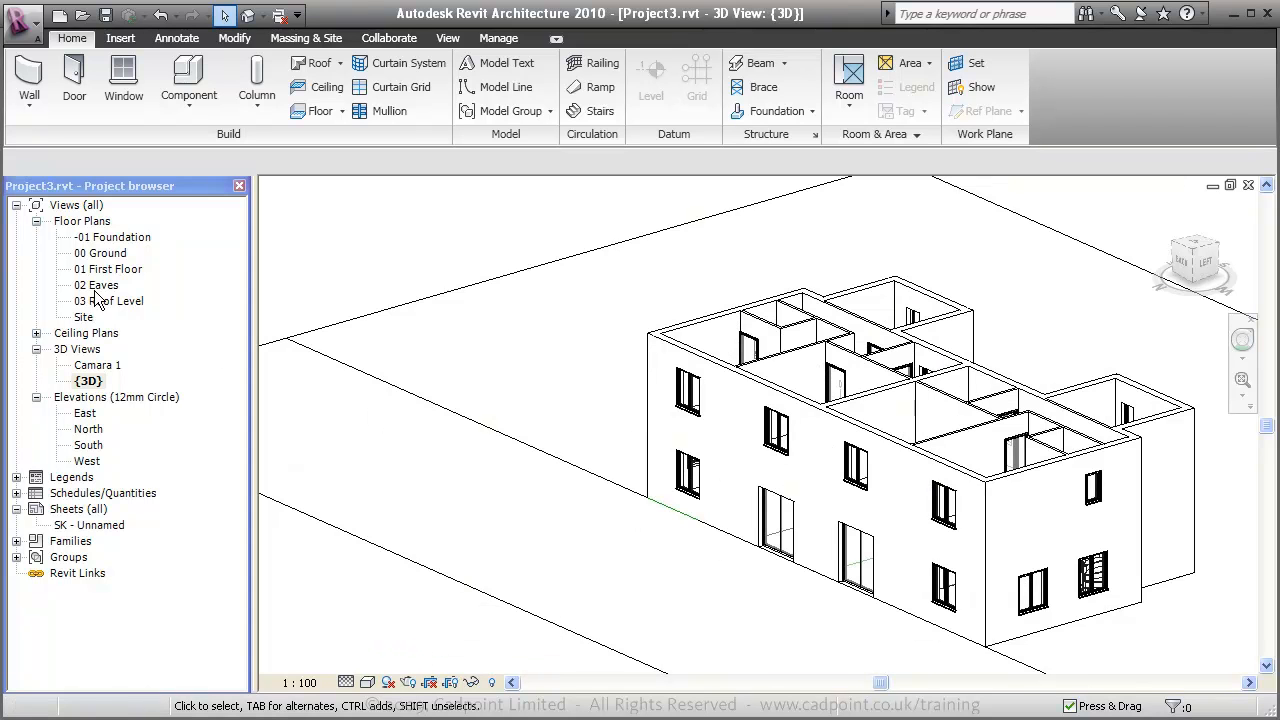
Step: Begin a Roof by Footprint on the 02 Eaves plan with type Warm Roof - Timber
double_click(96, 284)
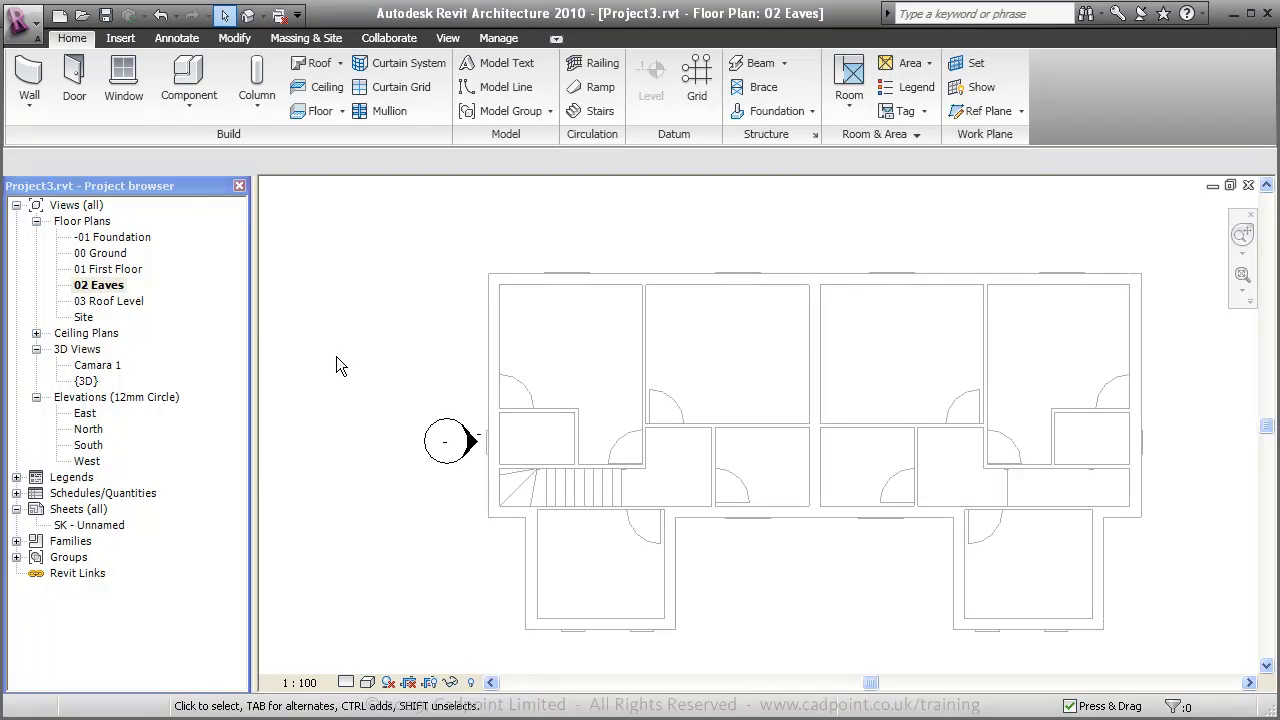
left_click(312, 62)
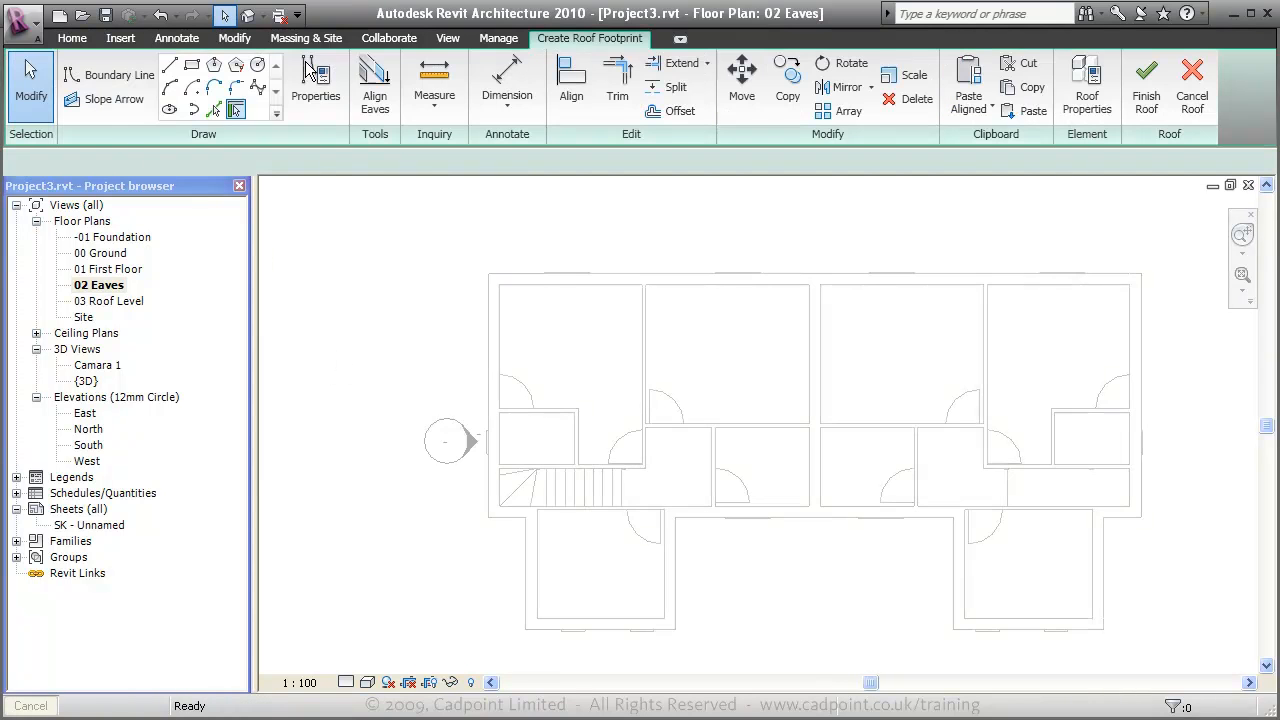
left_click(1086, 84)
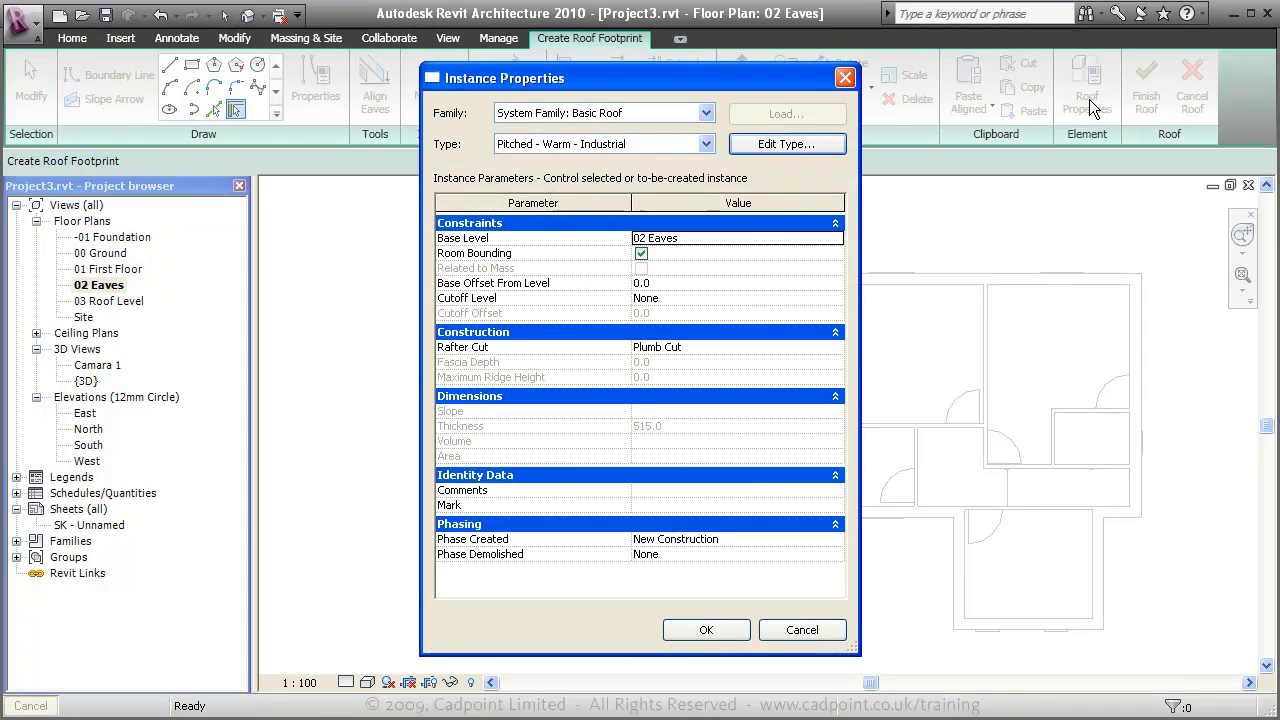
left_click(704, 144)
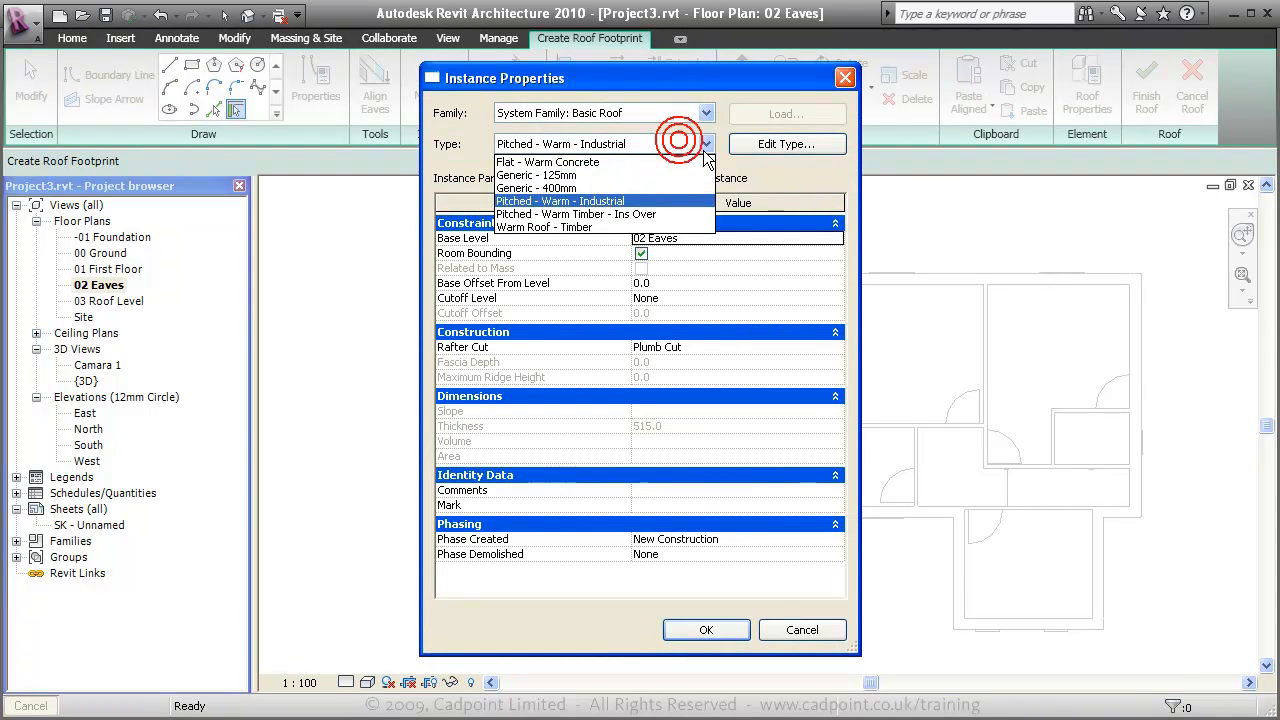
left_click(544, 228)
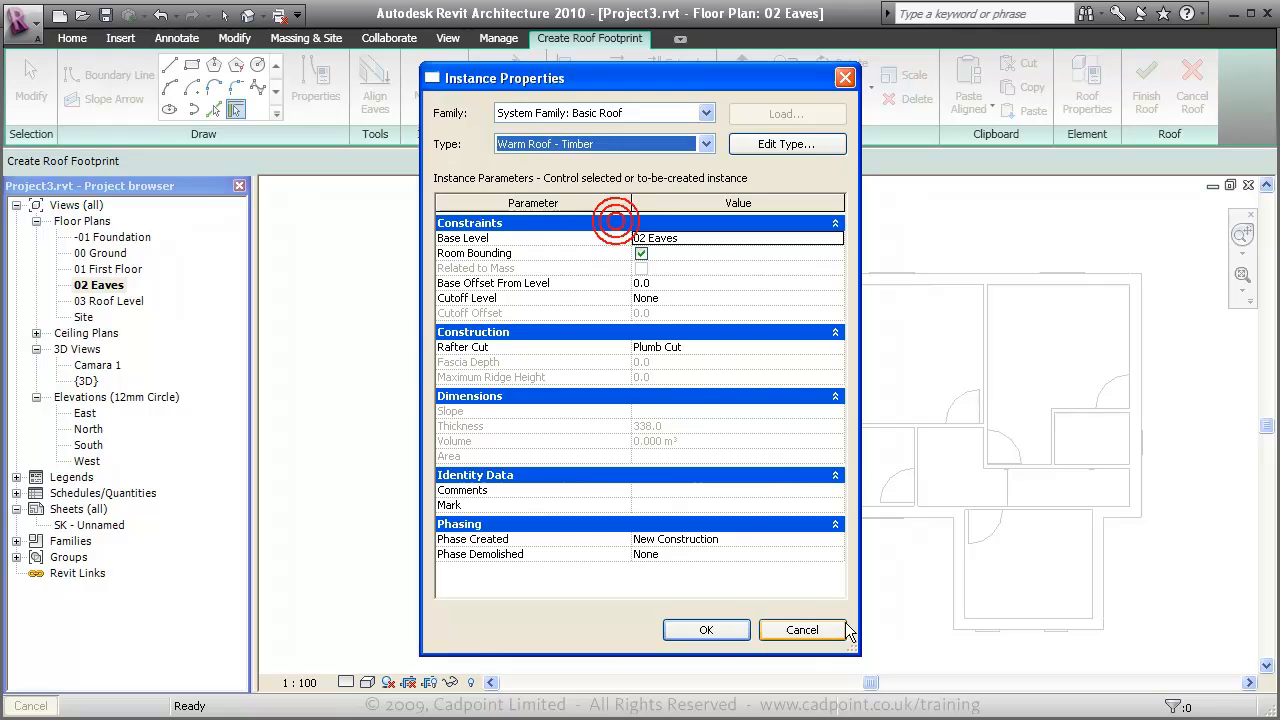
left_click(706, 630)
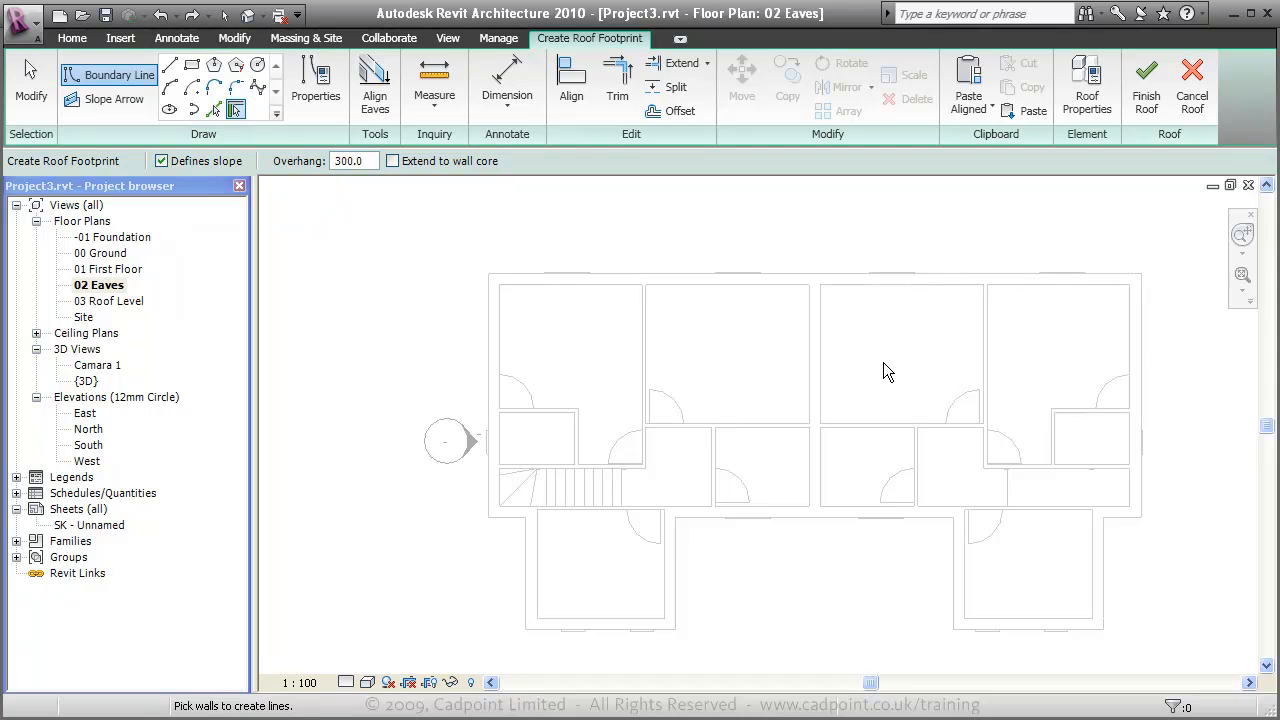
mouse_move(996, 280)
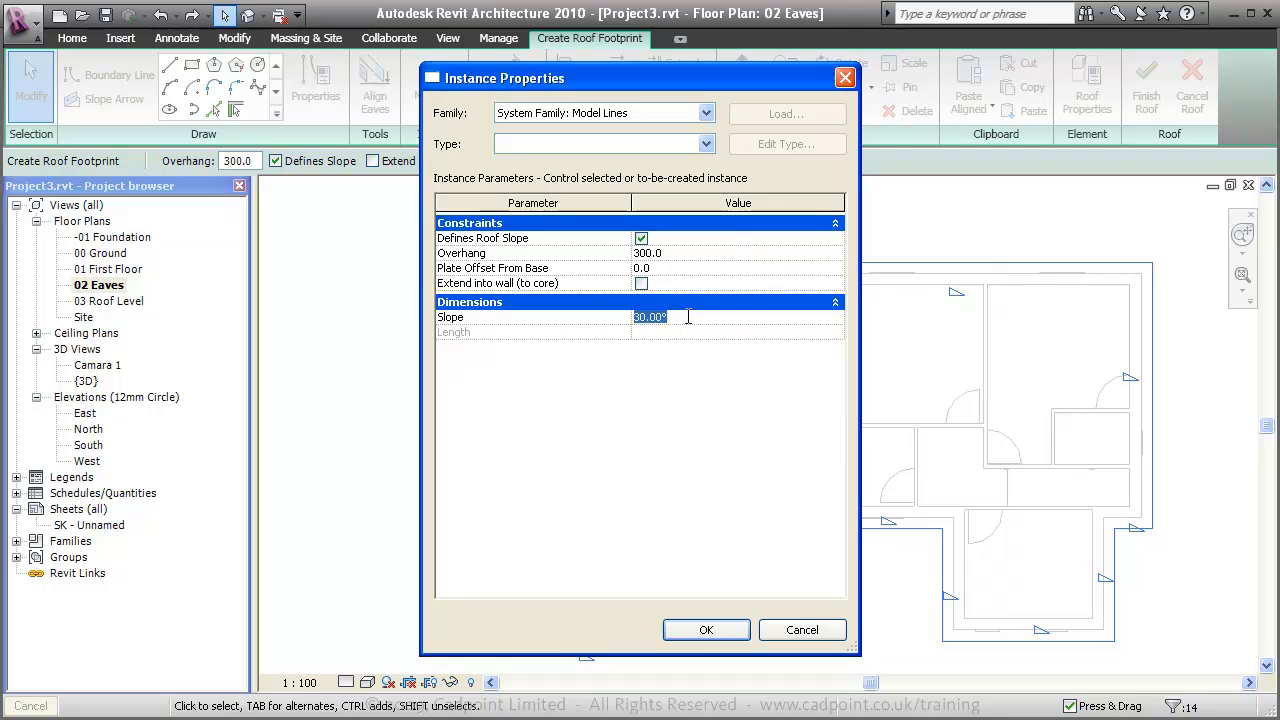
Step: Give the roof edges 30° slope, make the gable-end lines non-sloping, and finish the roof
left_click(706, 628)
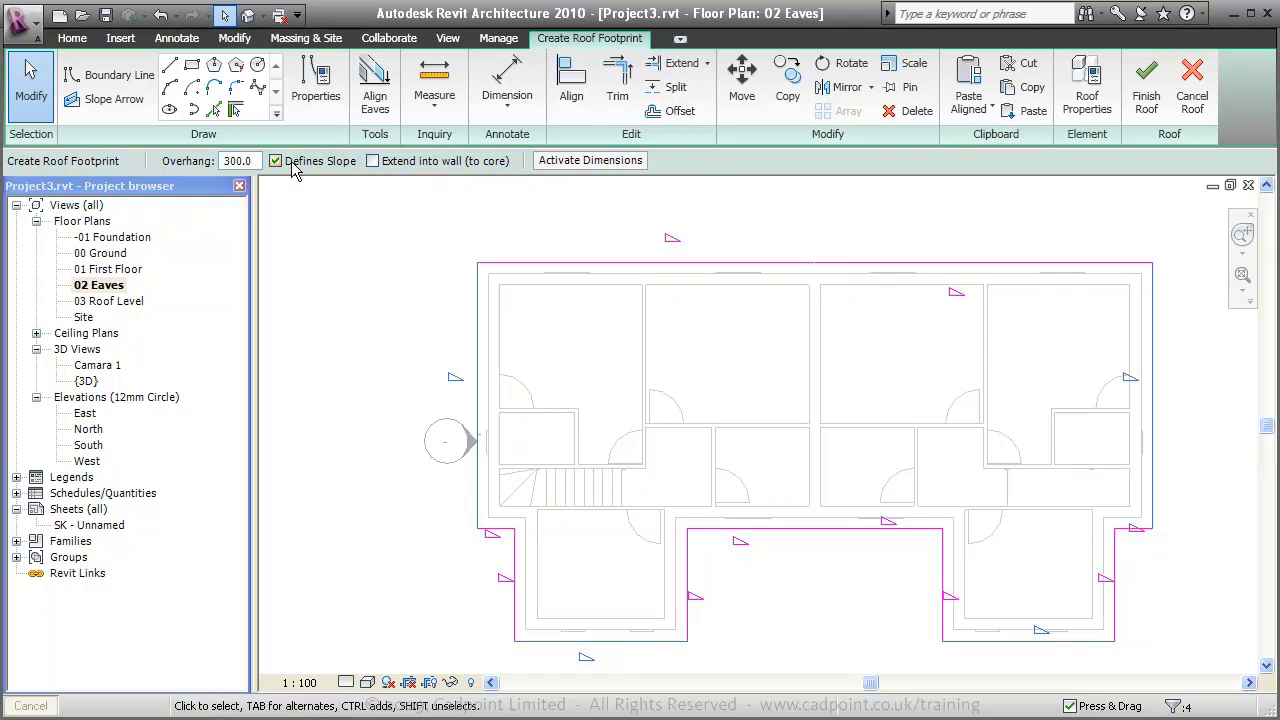
left_click(276, 160)
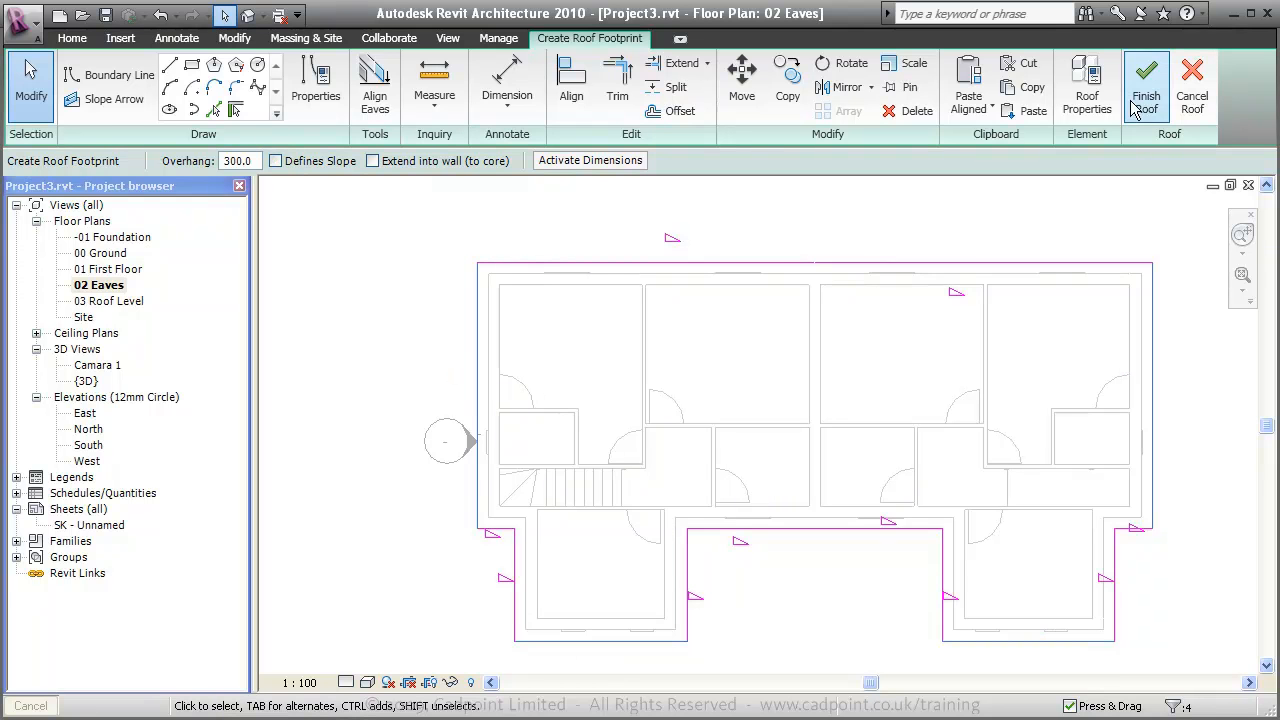
left_click(1146, 84)
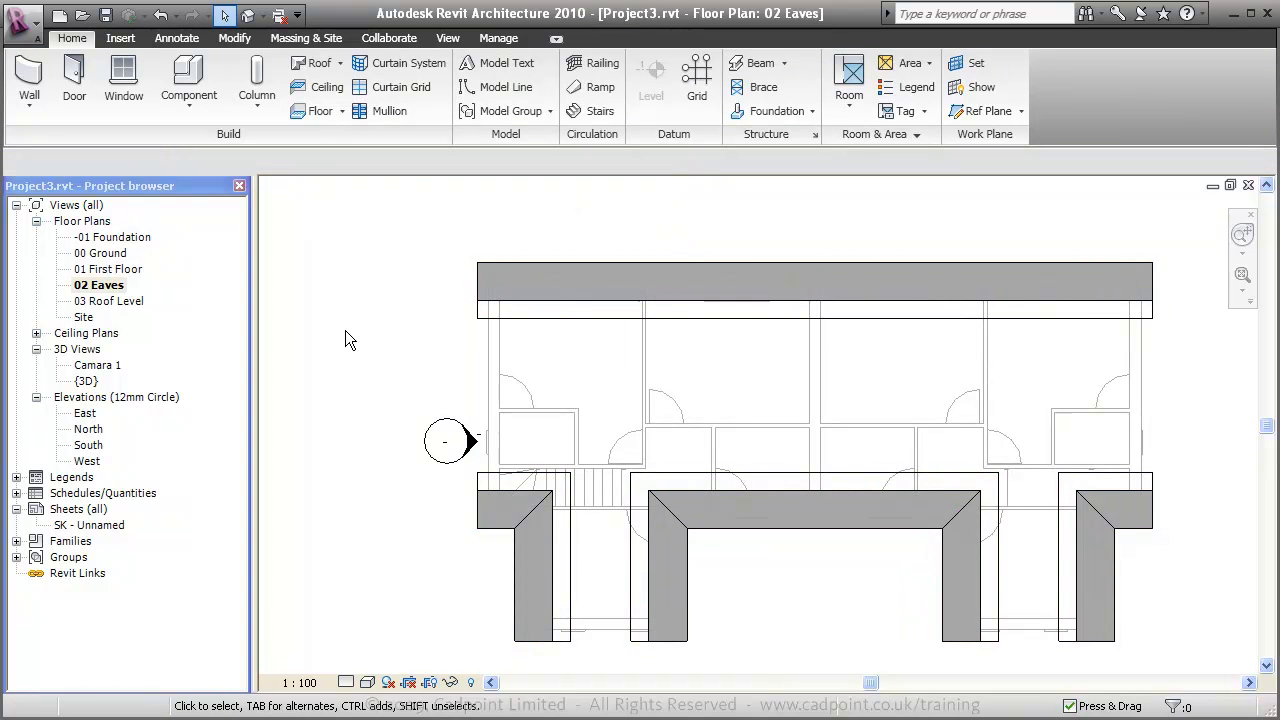
Step: Show the semi-detached pair with its new pitched timber roof in the {3D} view
left_click(84, 380)
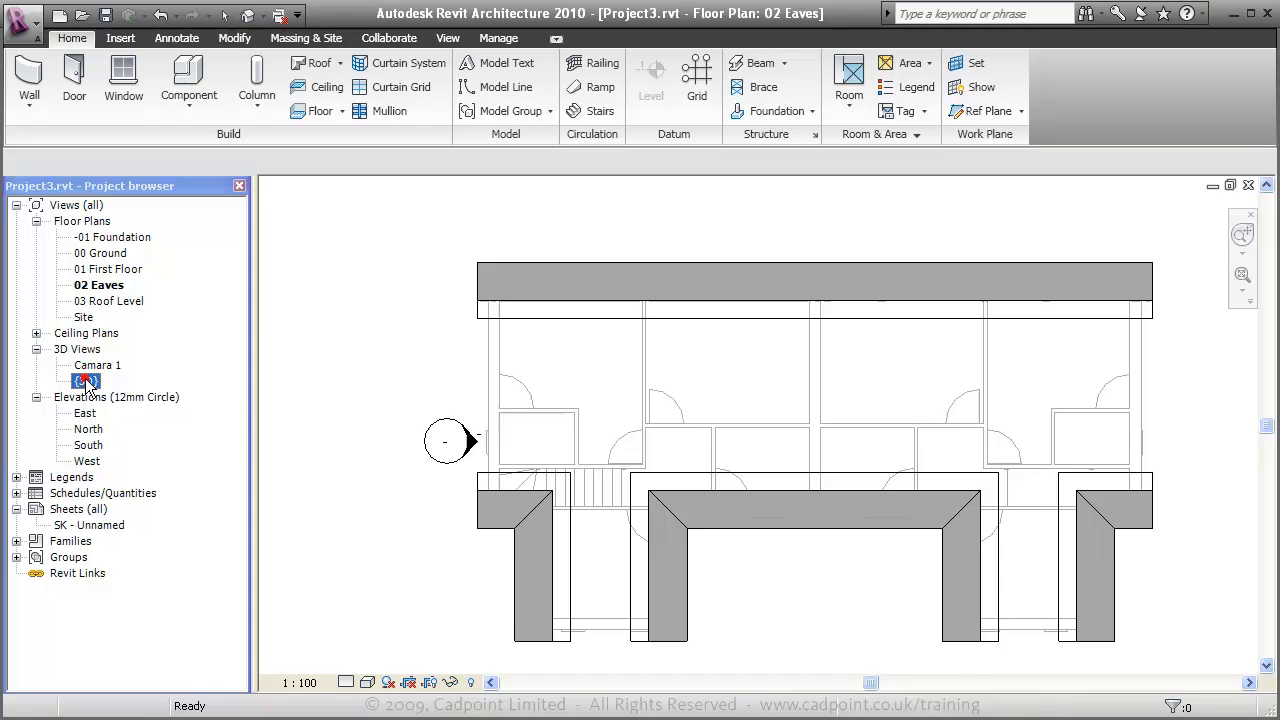
double_click(88, 380)
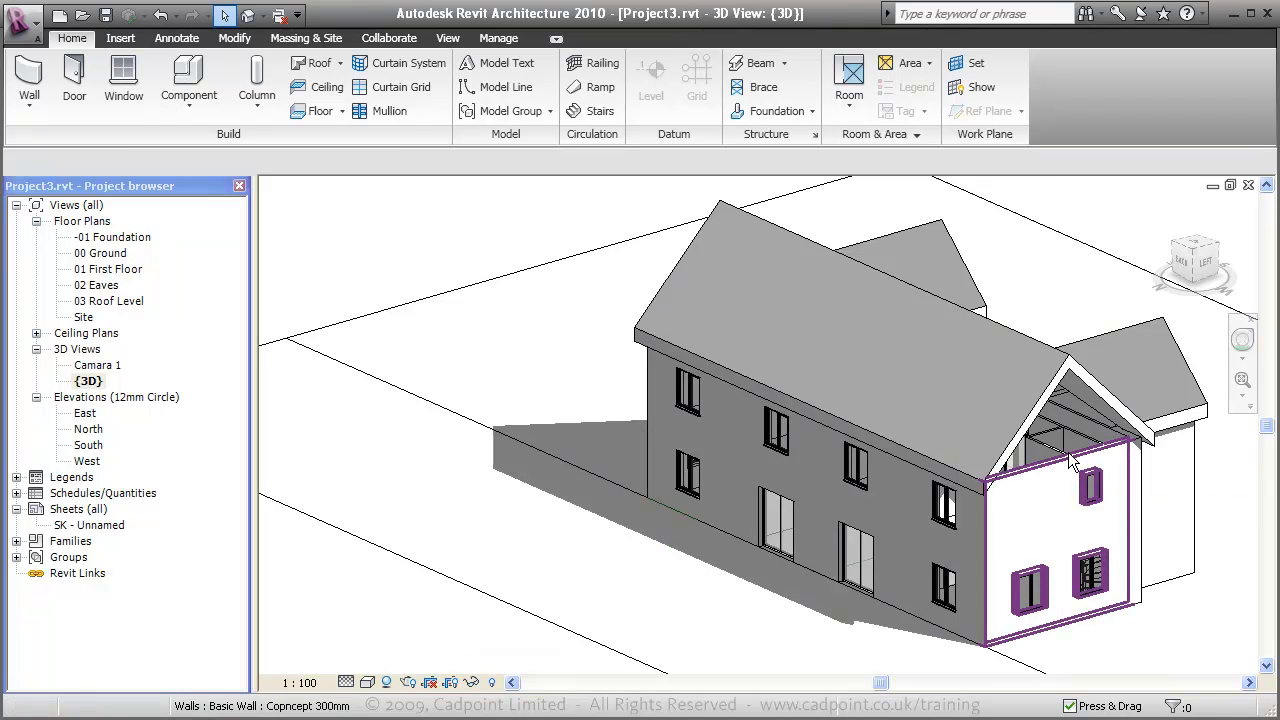
Step: Attach the tops of the connected wall chain to the roof, closing both gable ends
left_click(1090, 456)
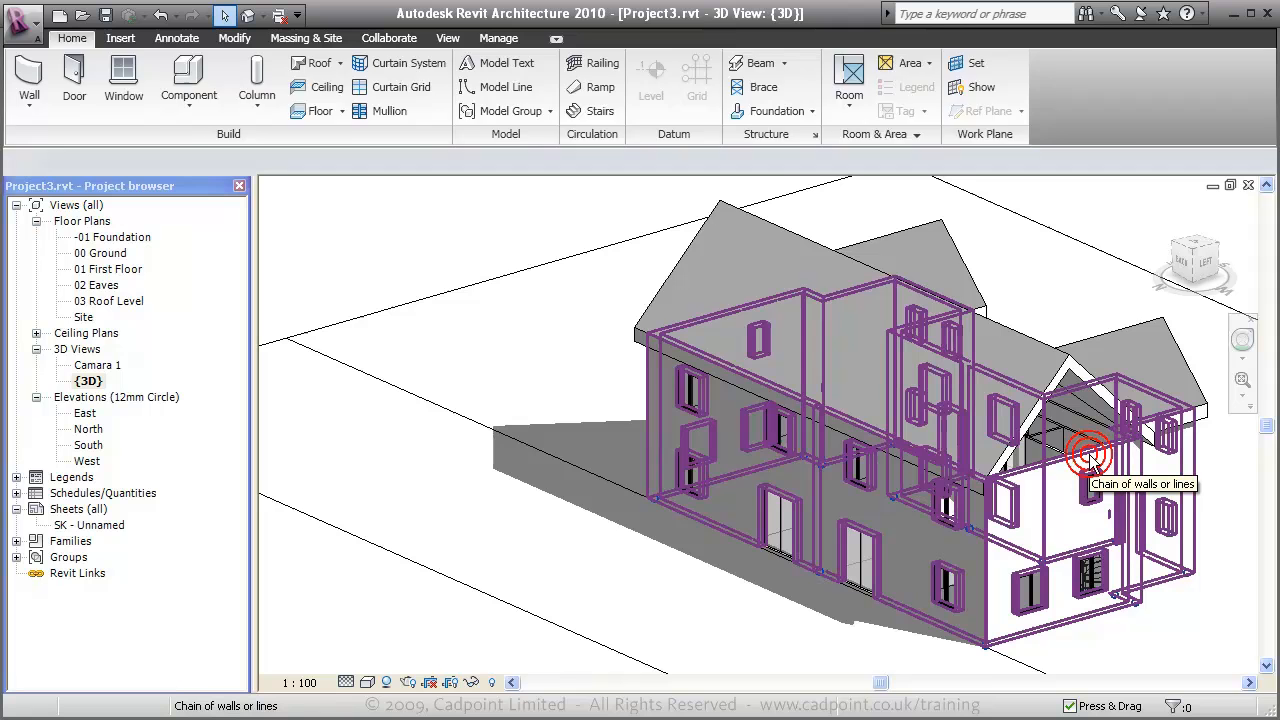
left_click(1088, 456)
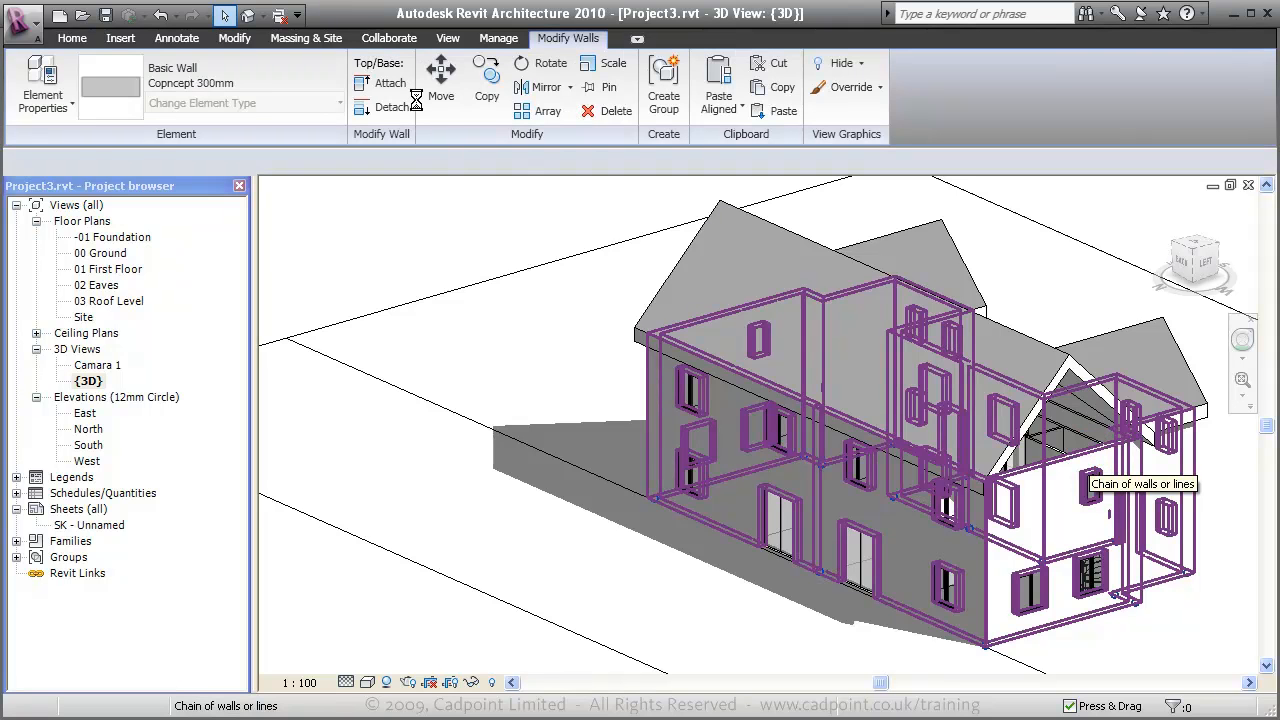
left_click(390, 82)
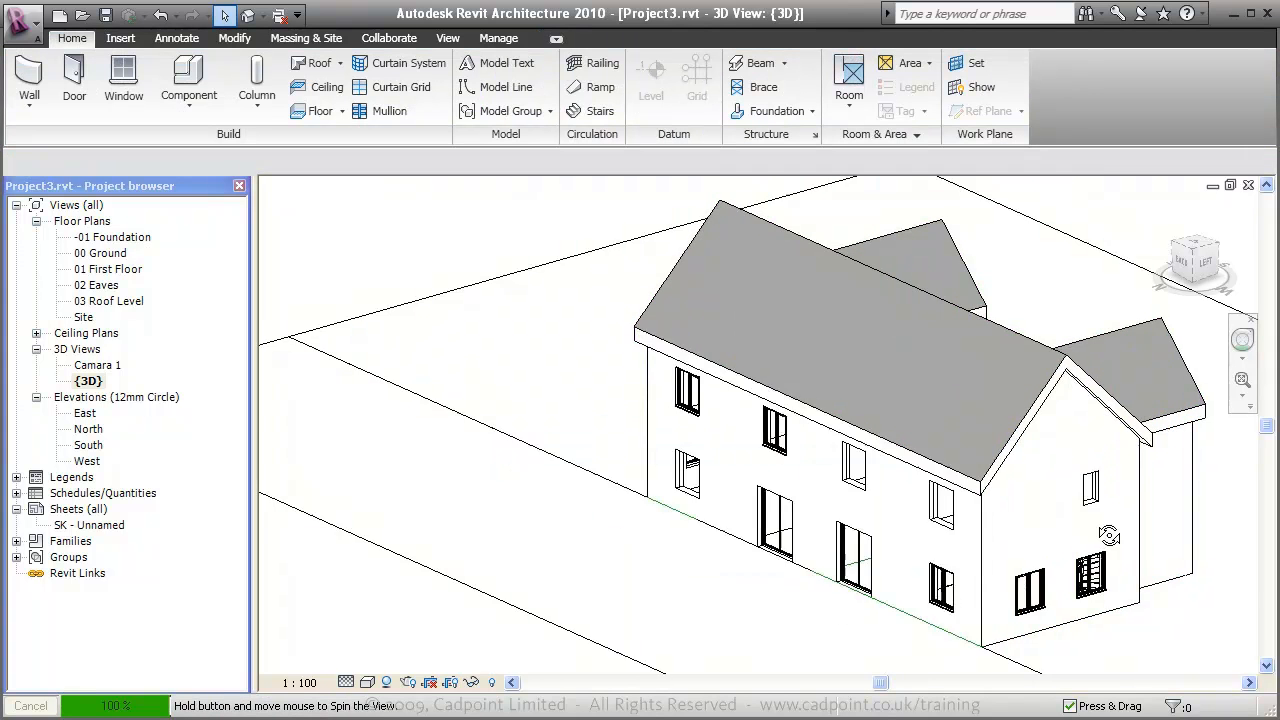
left_click_drag(1108, 536, 852, 496)
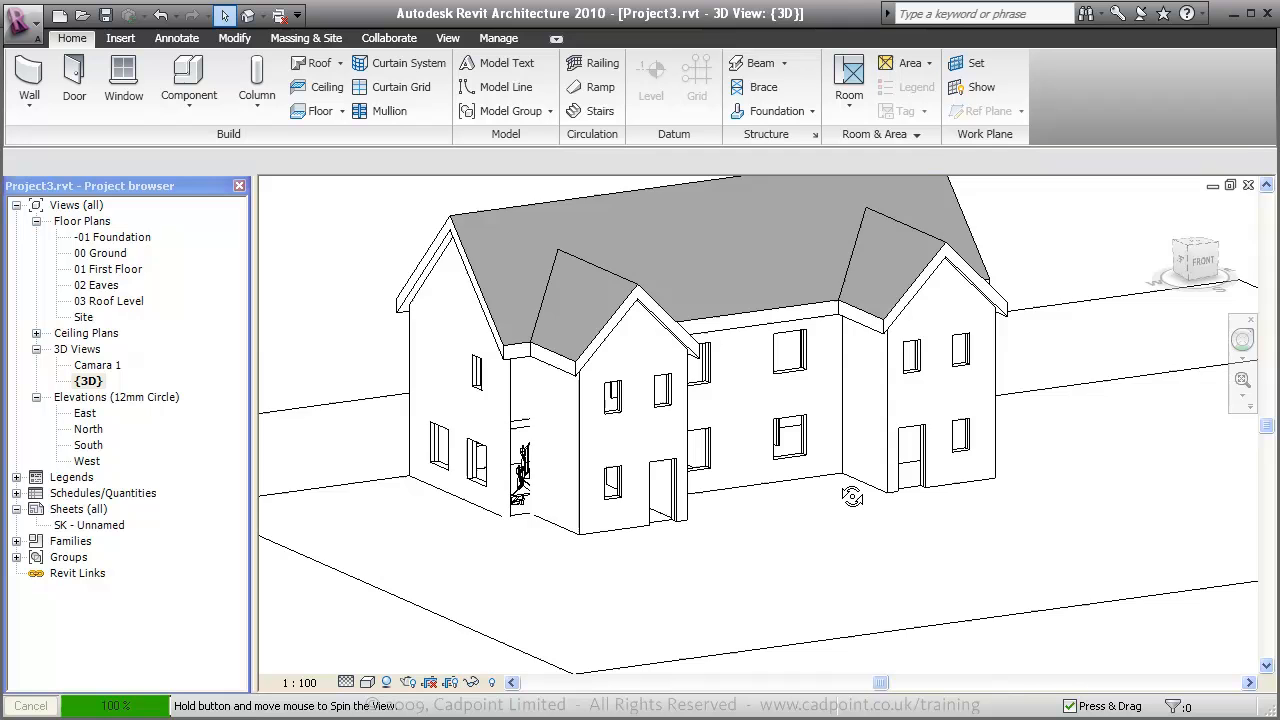
left_click_drag(850, 496, 480, 348)
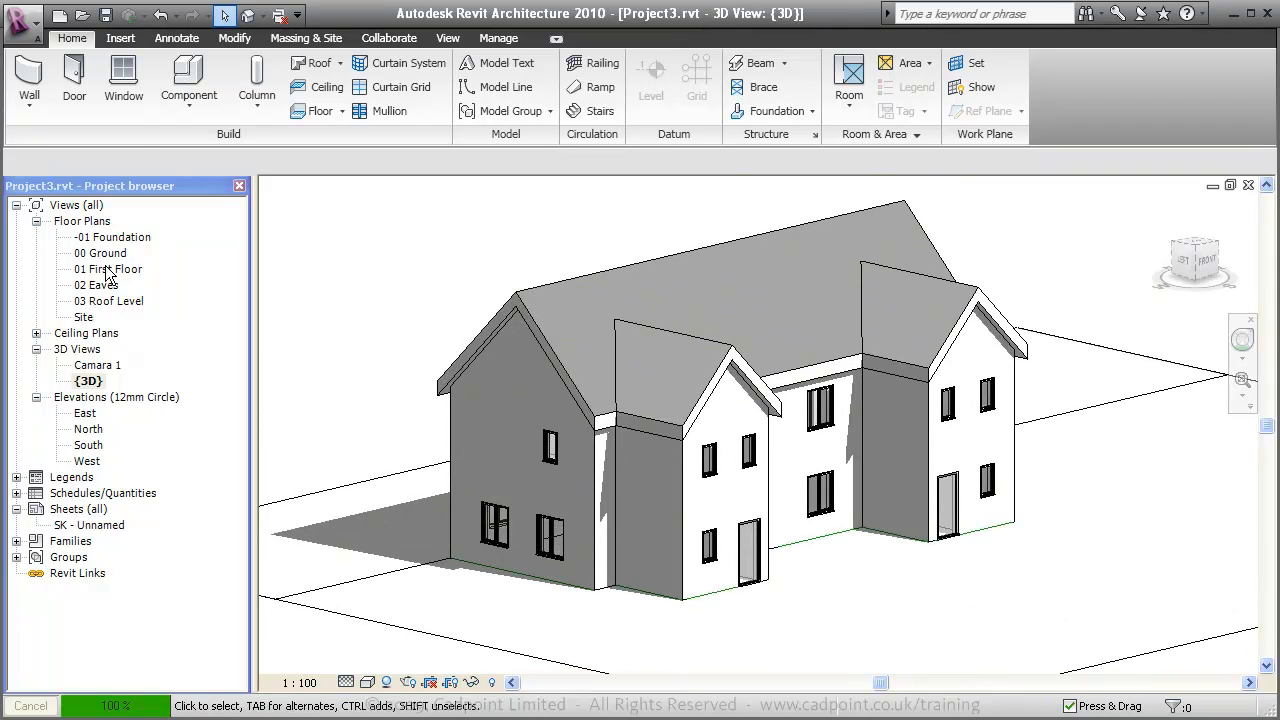
double_click(104, 252)
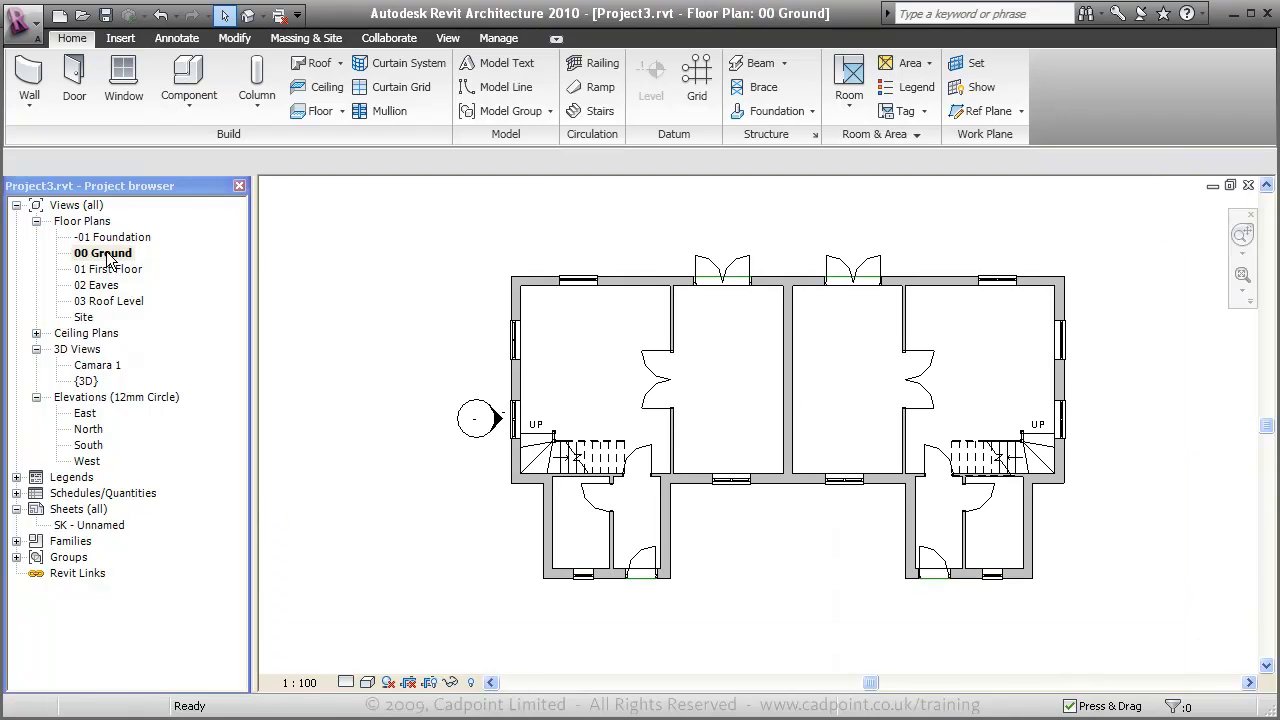
left_click(108, 268)
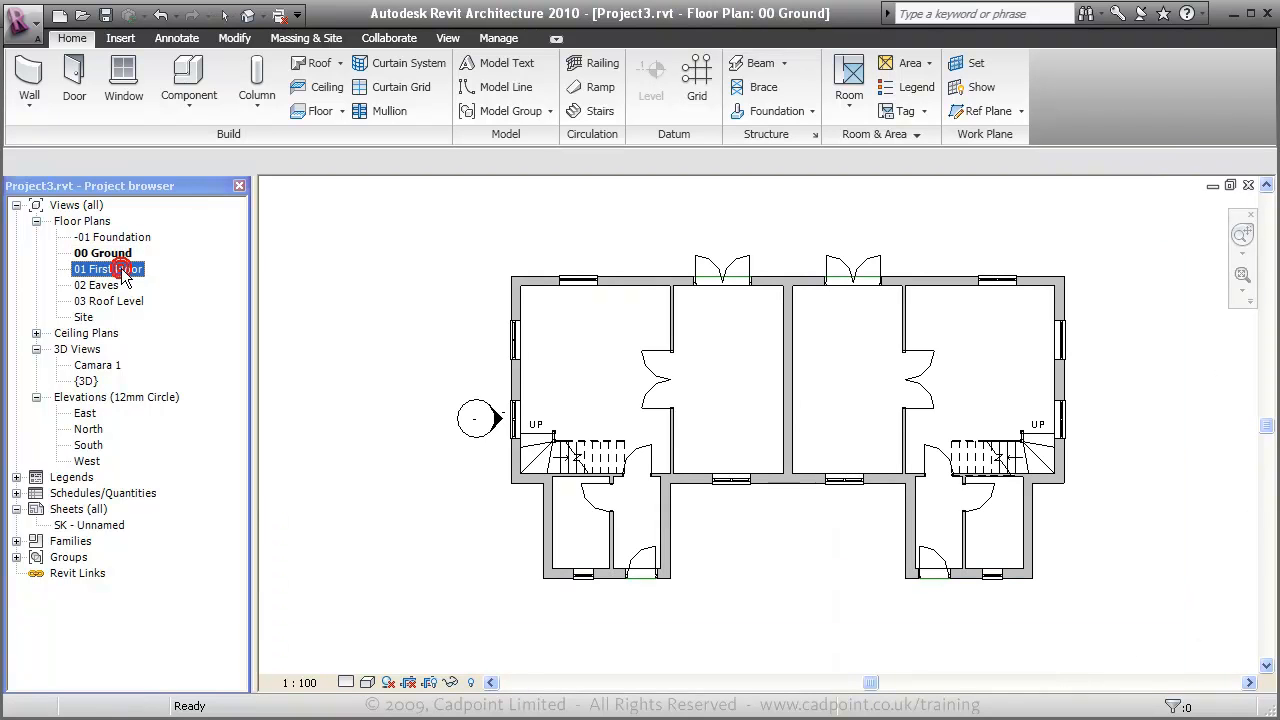
double_click(110, 268)
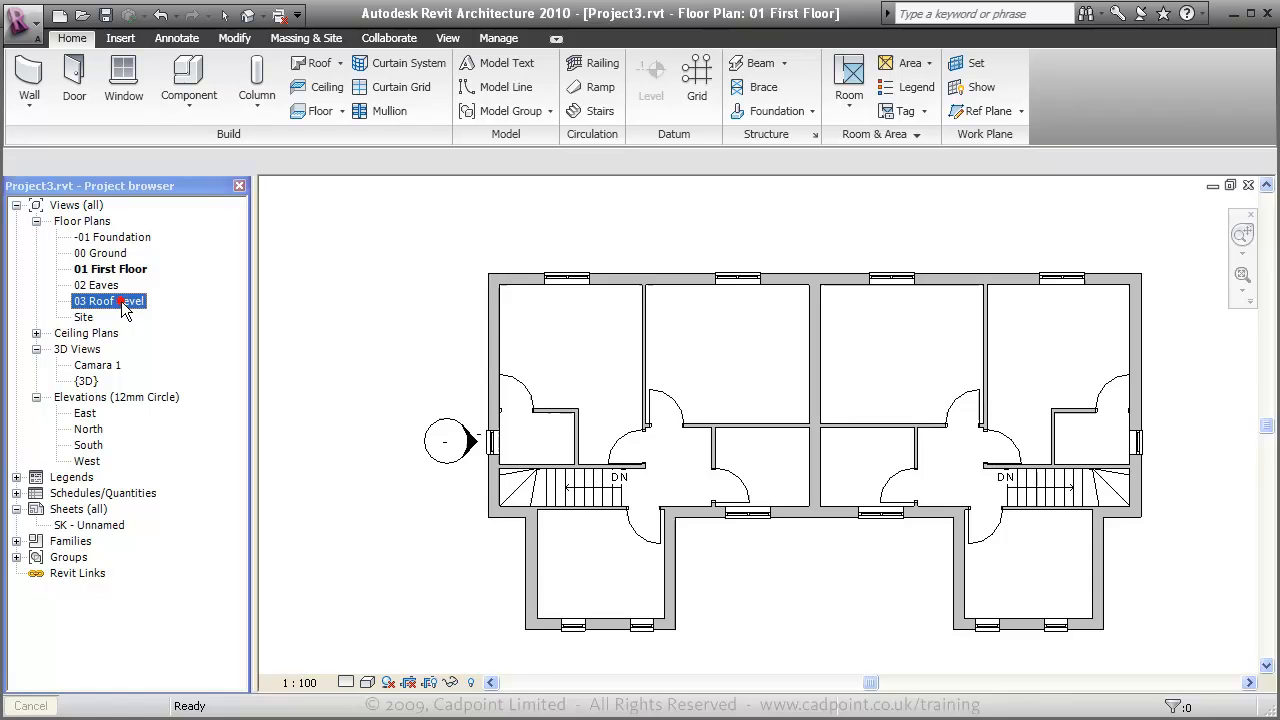
double_click(112, 300)
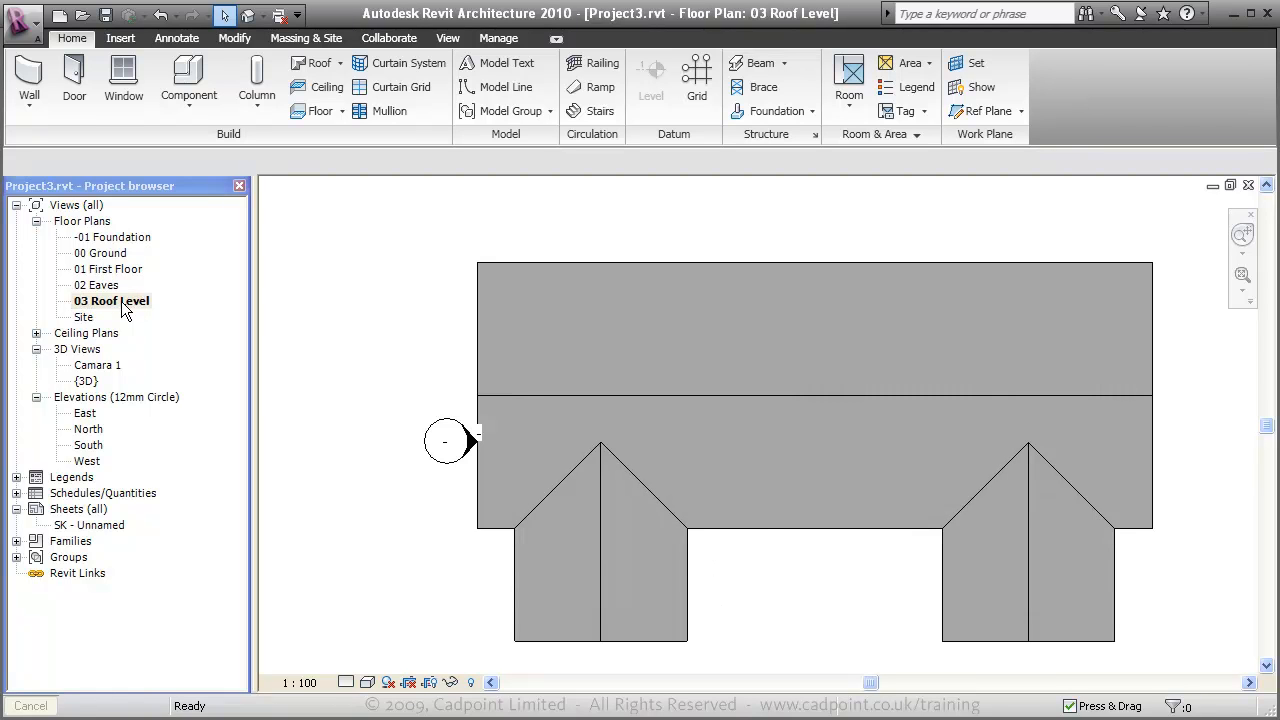
mouse_move(104, 384)
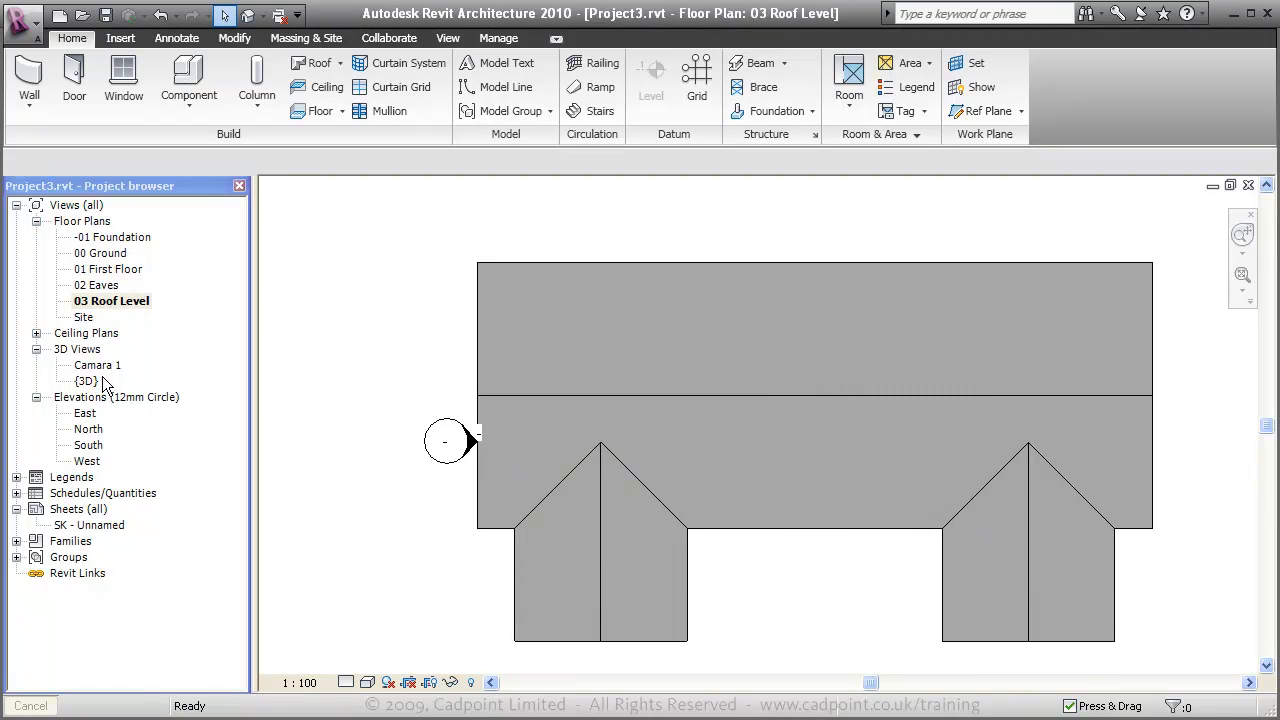
double_click(84, 380)
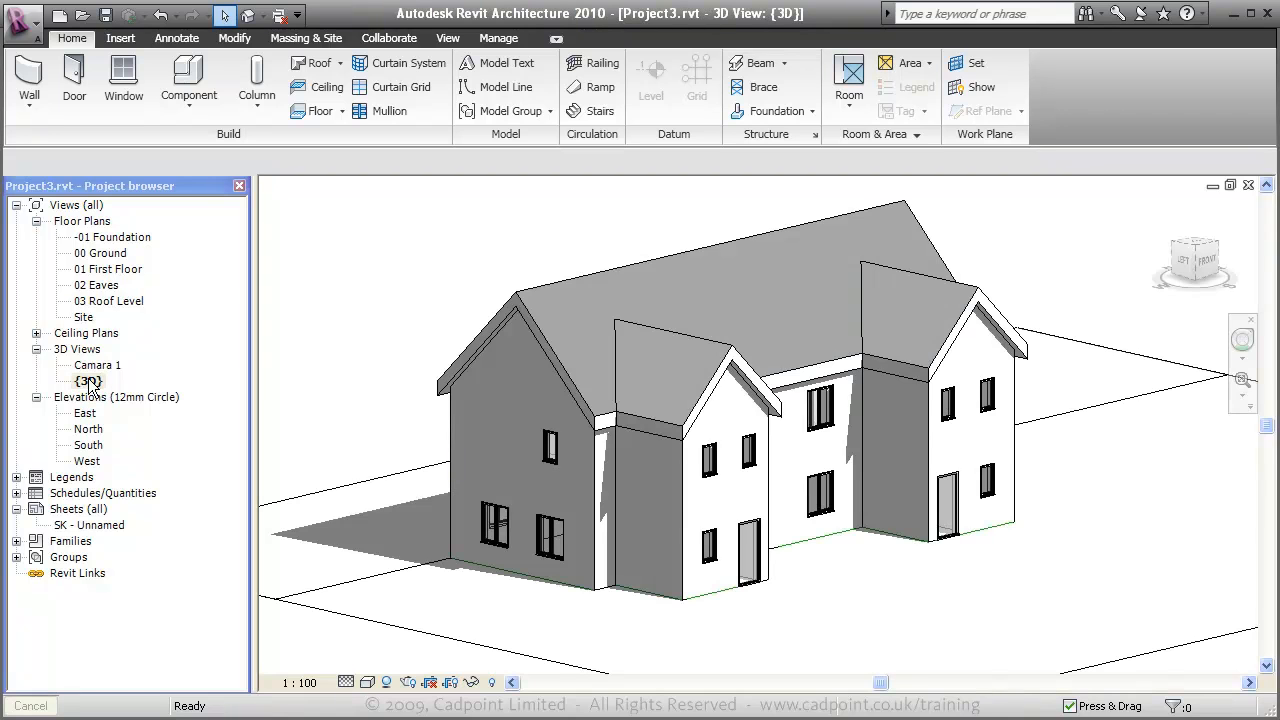